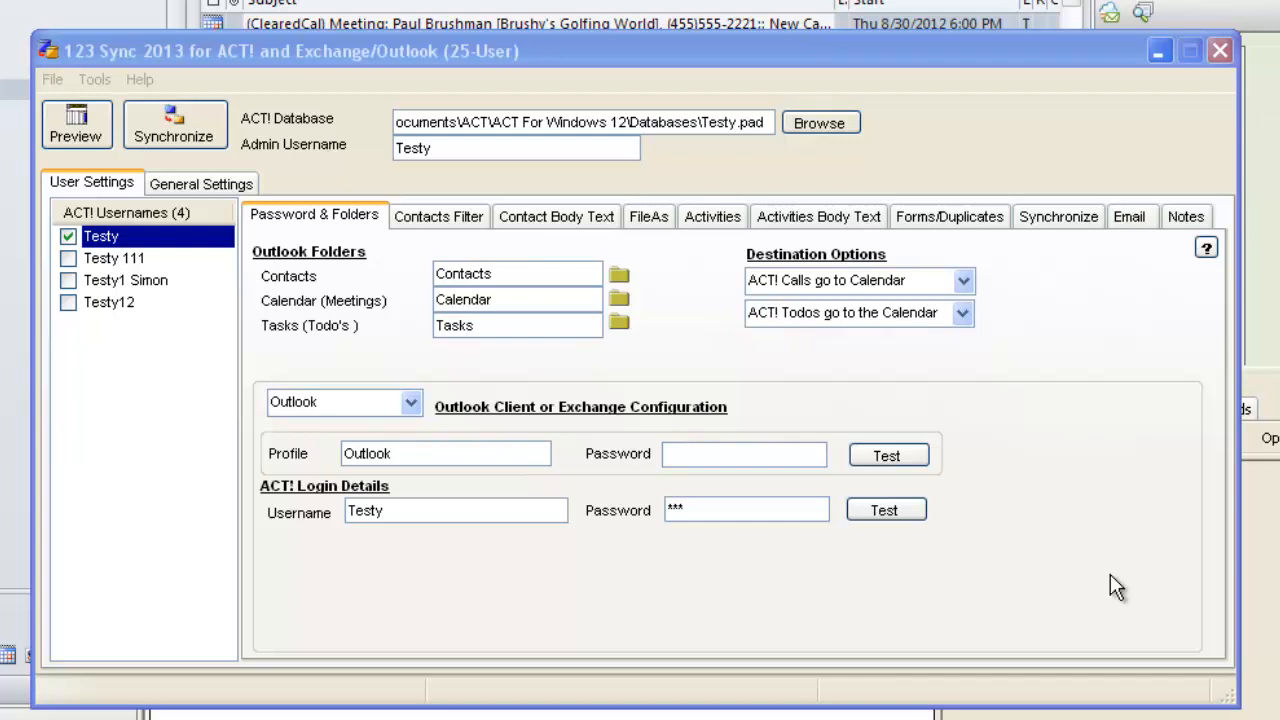
mouse_move(723, 180)
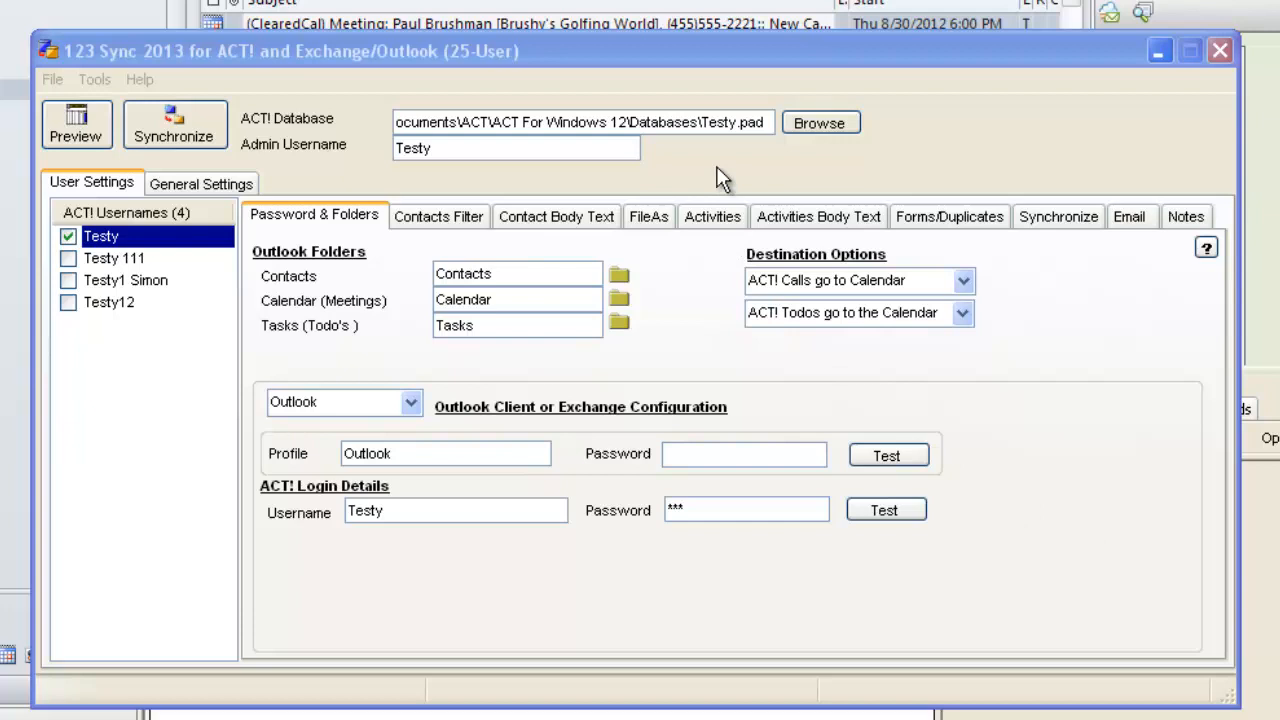
mouse_move(730, 168)
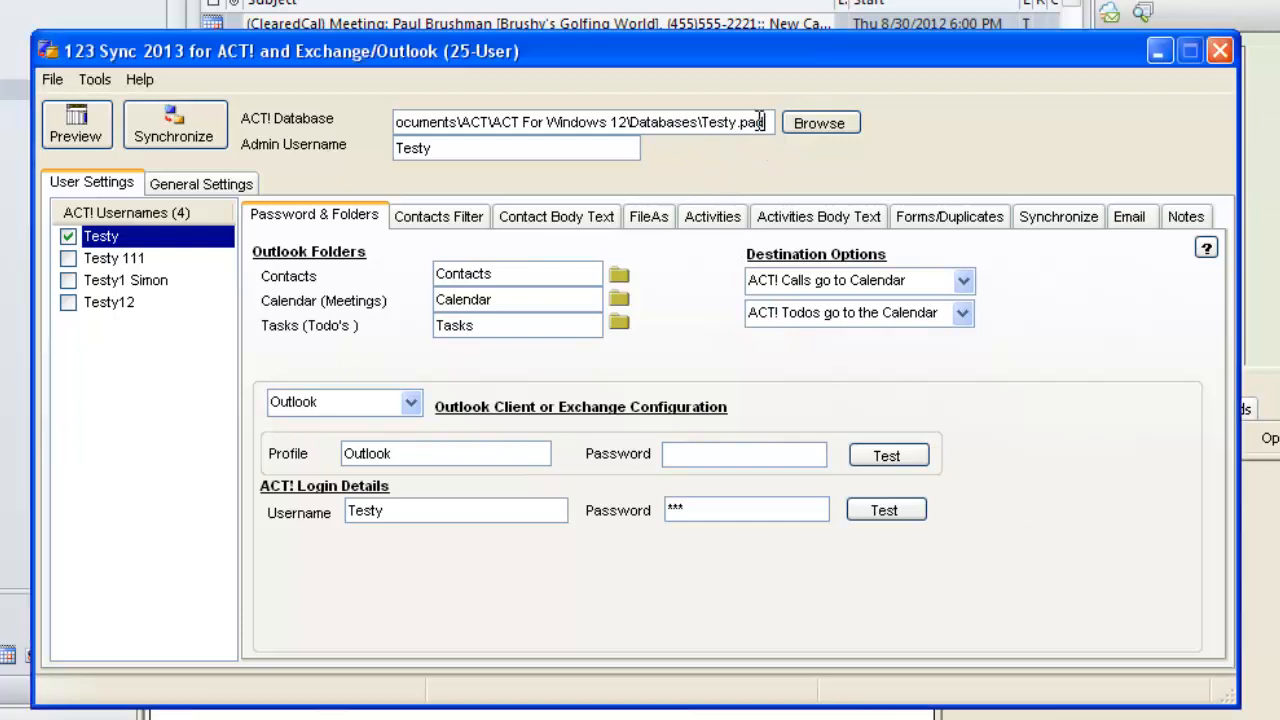
- Review the database path and the Testy1 Simon and Testy user settings, then open Administration options
double_click(733, 122)
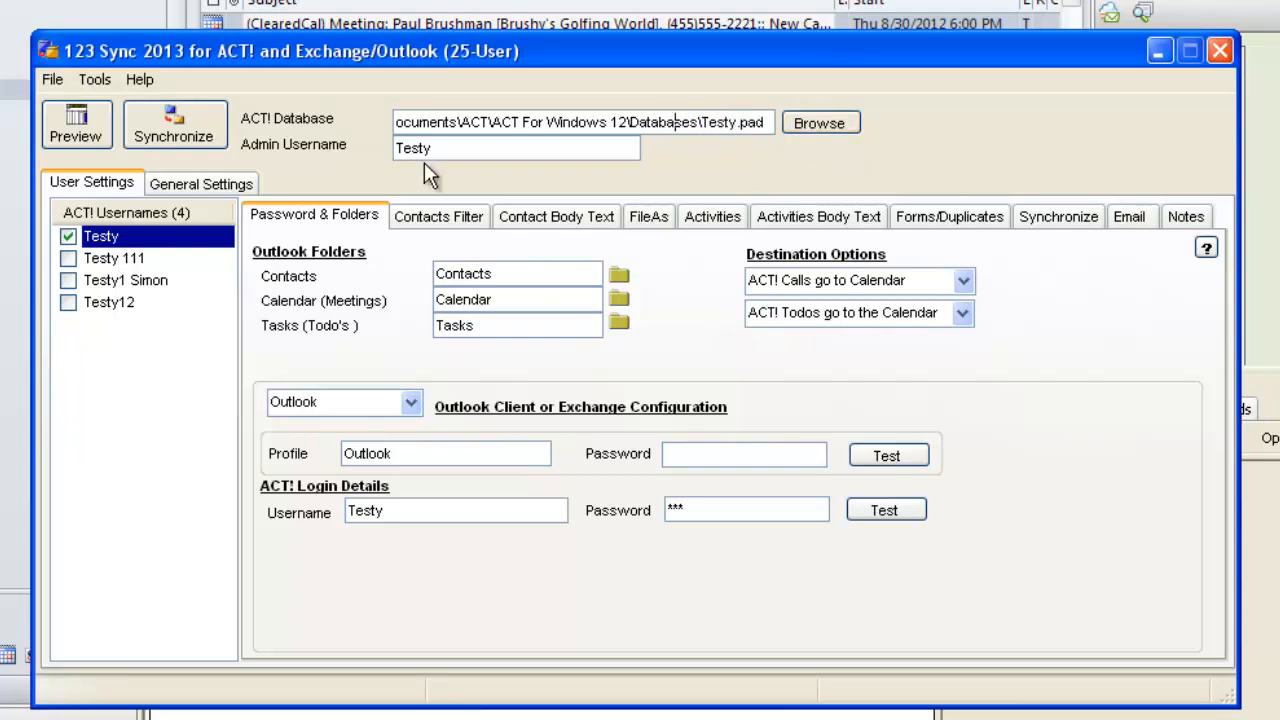
left_click(125, 280)
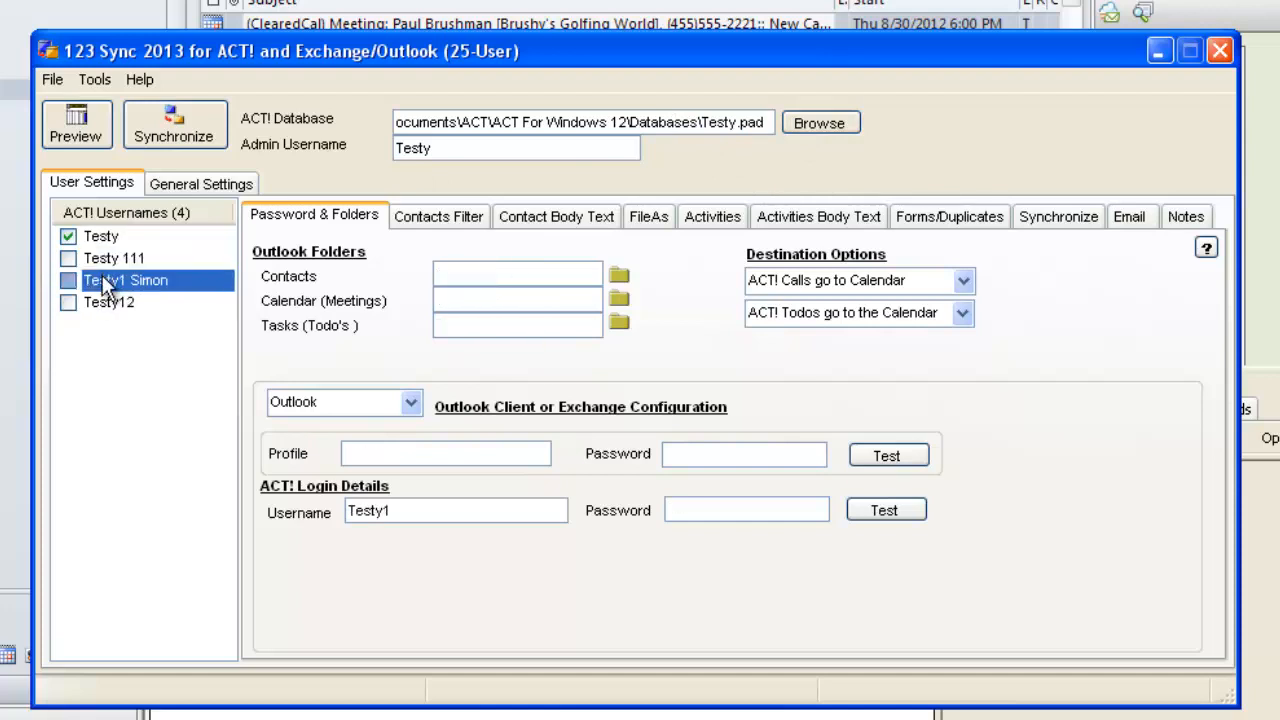
left_click(101, 236)
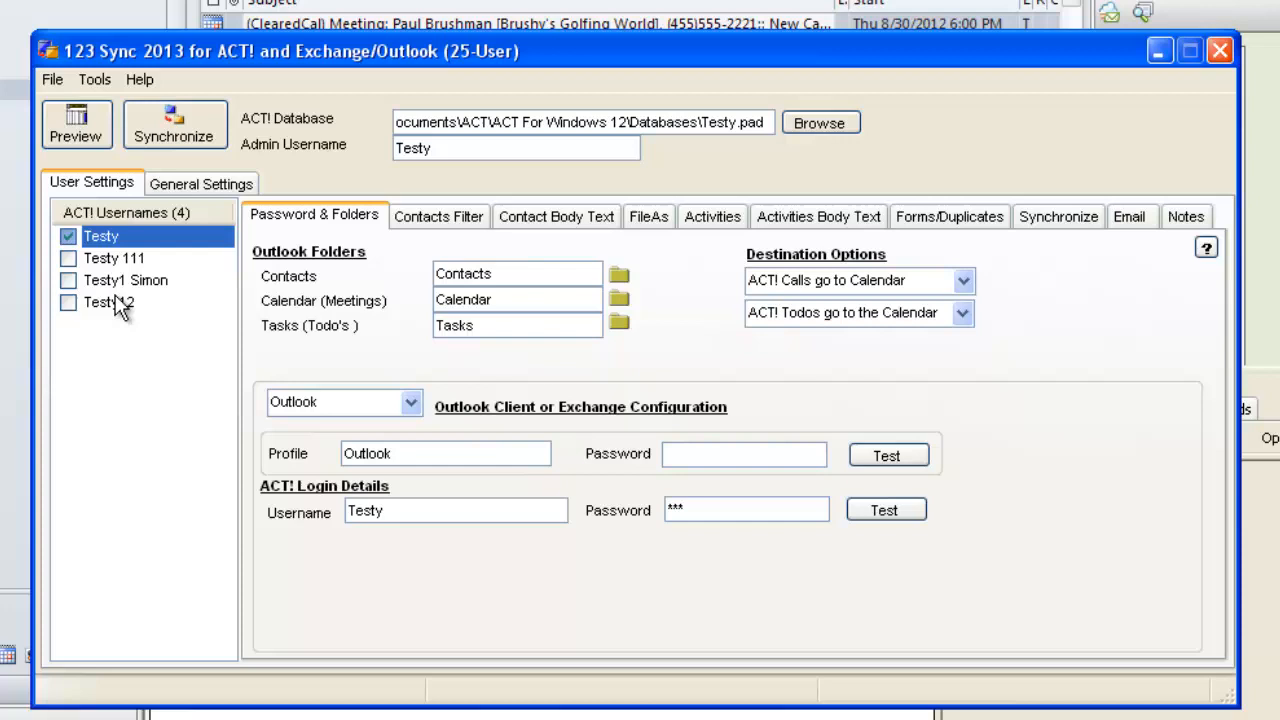
mouse_move(745, 190)
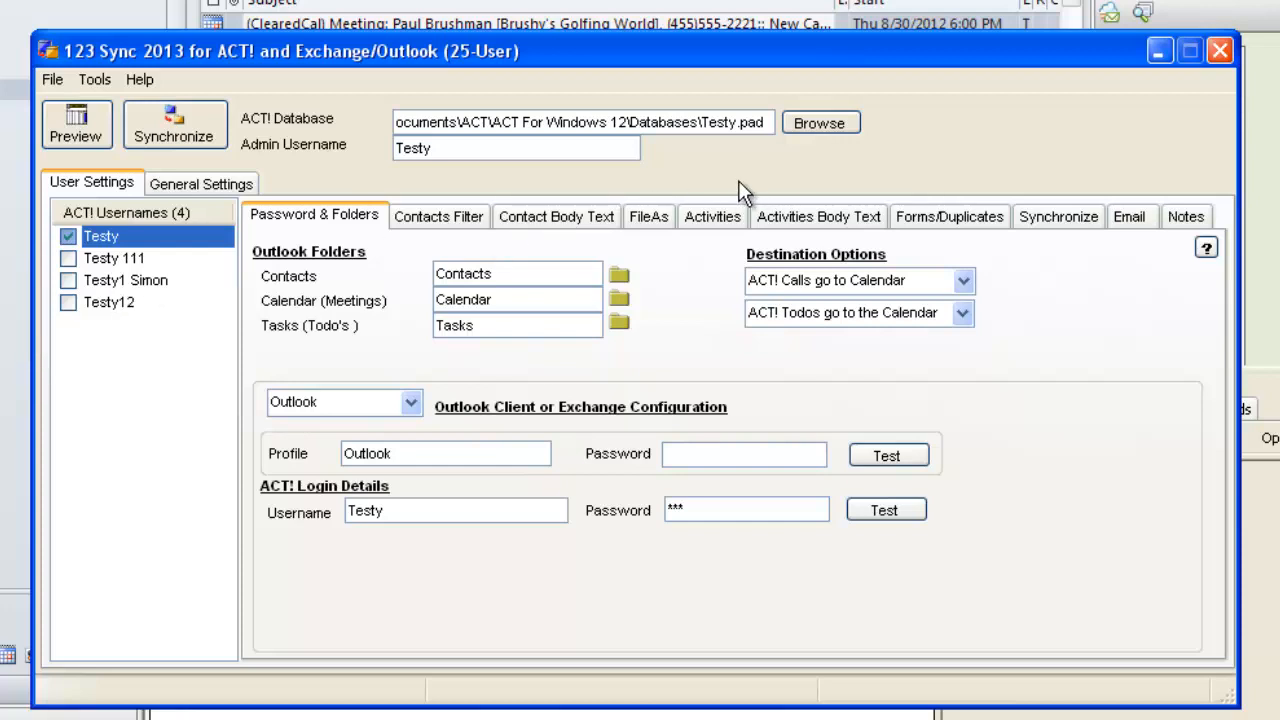
mouse_move(753, 186)
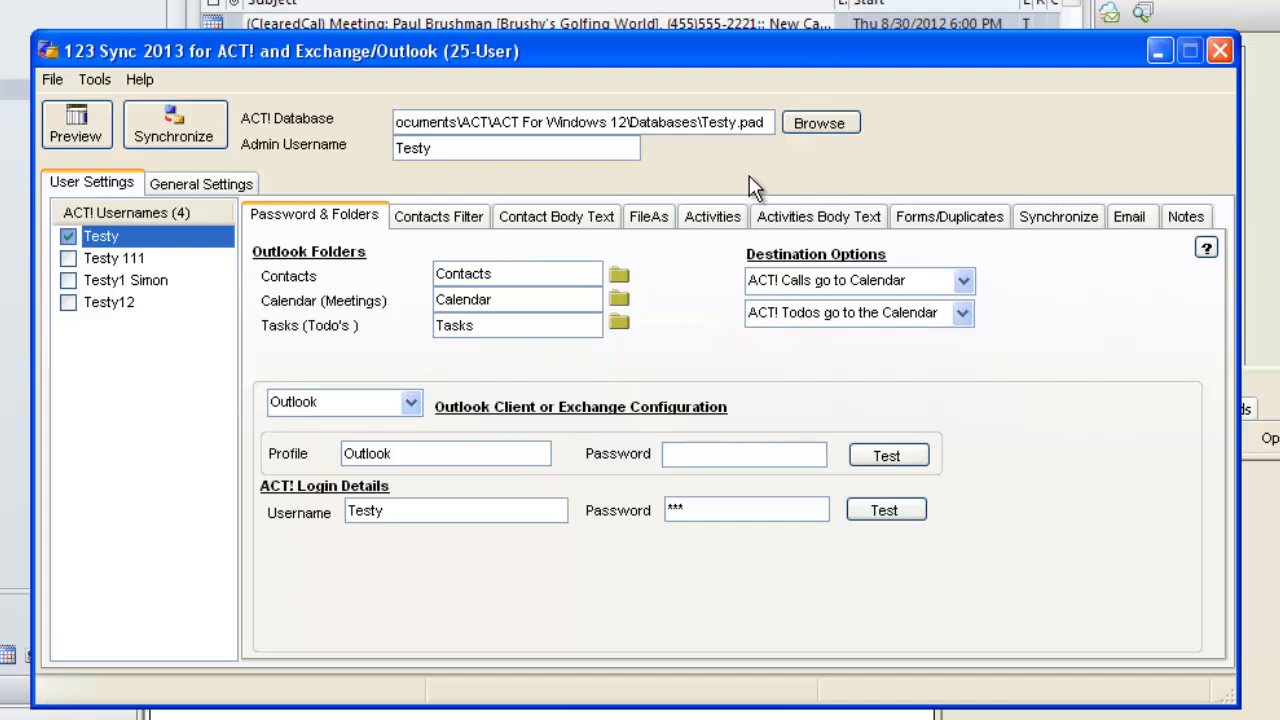
left_click(94, 79)
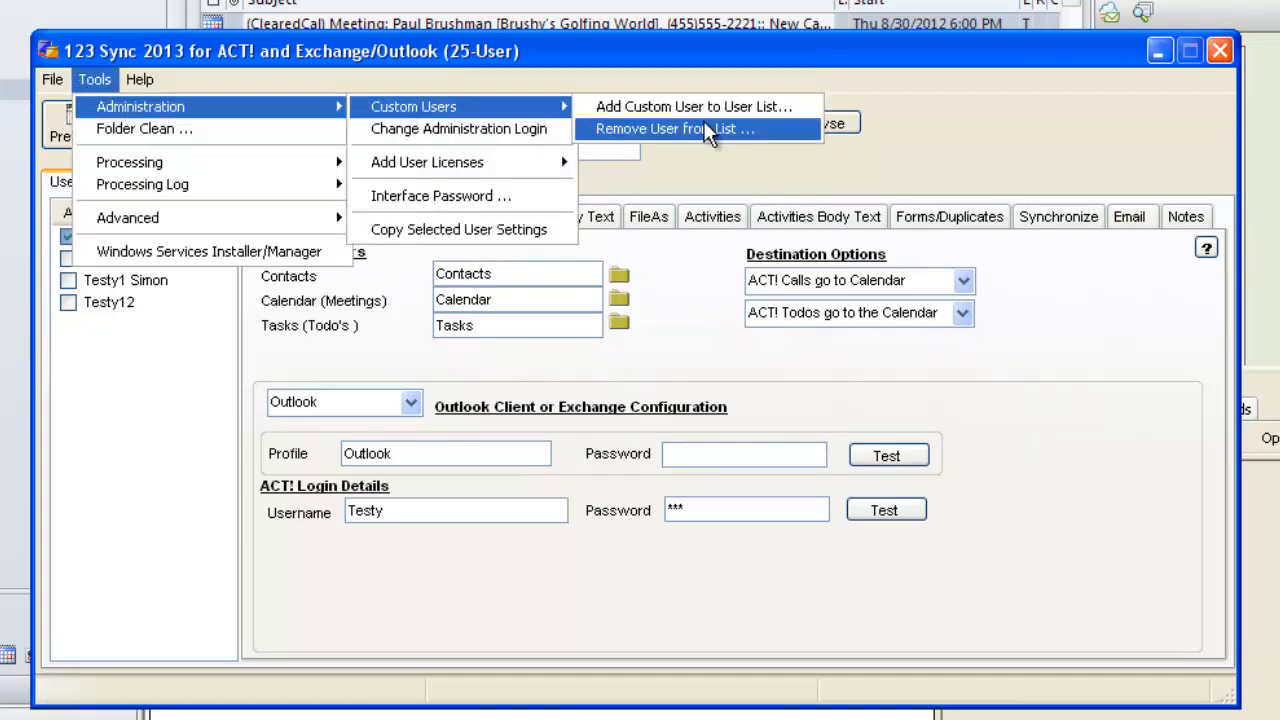
mouse_move(692, 106)
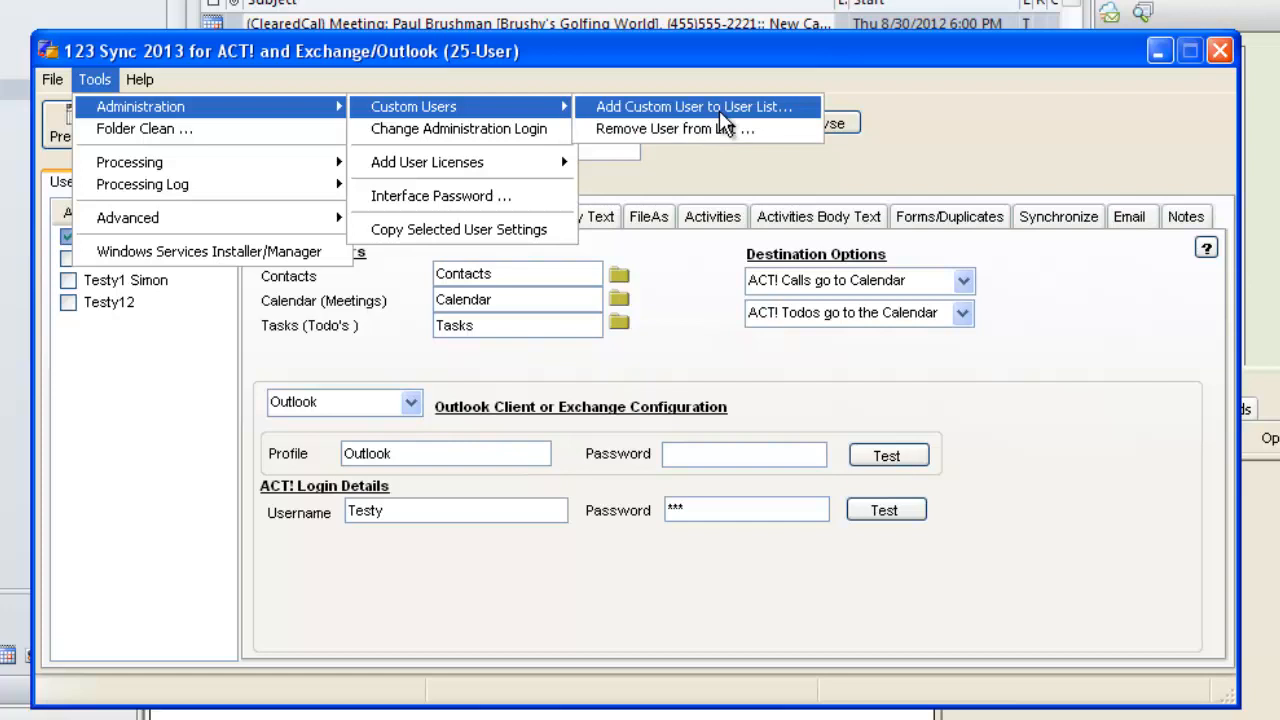
- Add a custom user named 'Custom1' and select it in the ACT! Usernames list
left_click(692, 106)
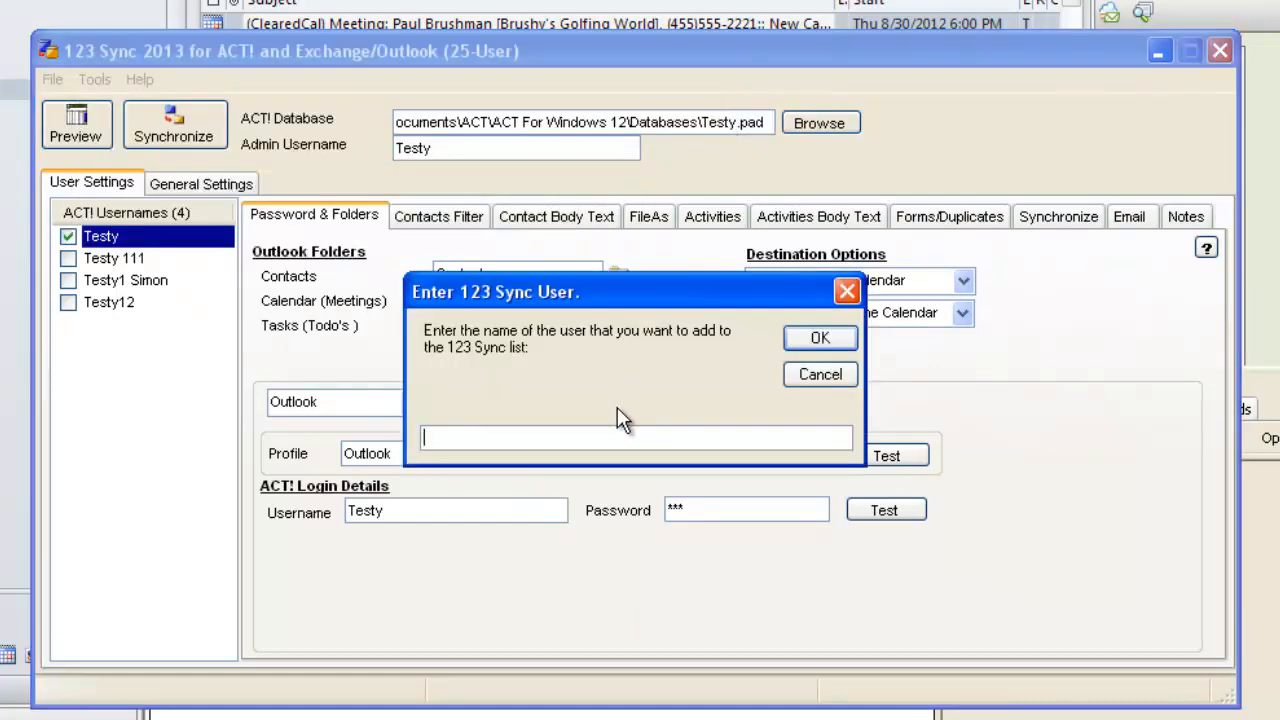
type("Cust")
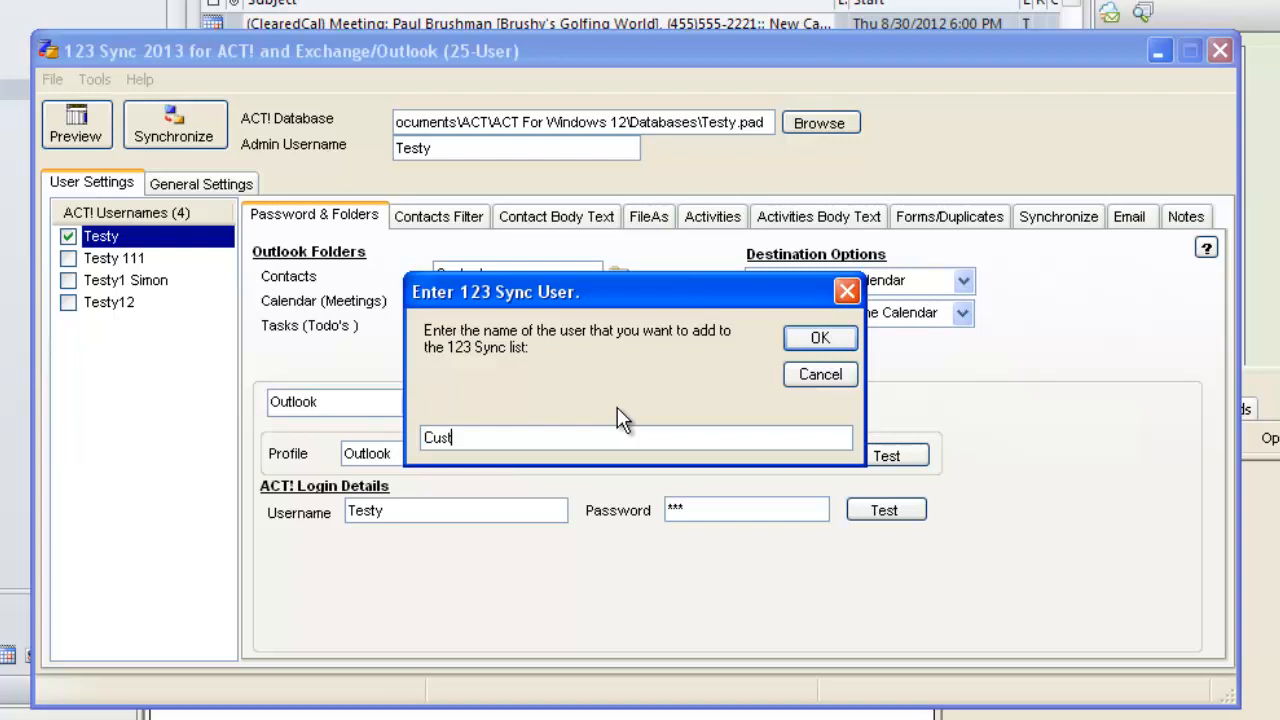
type("om")
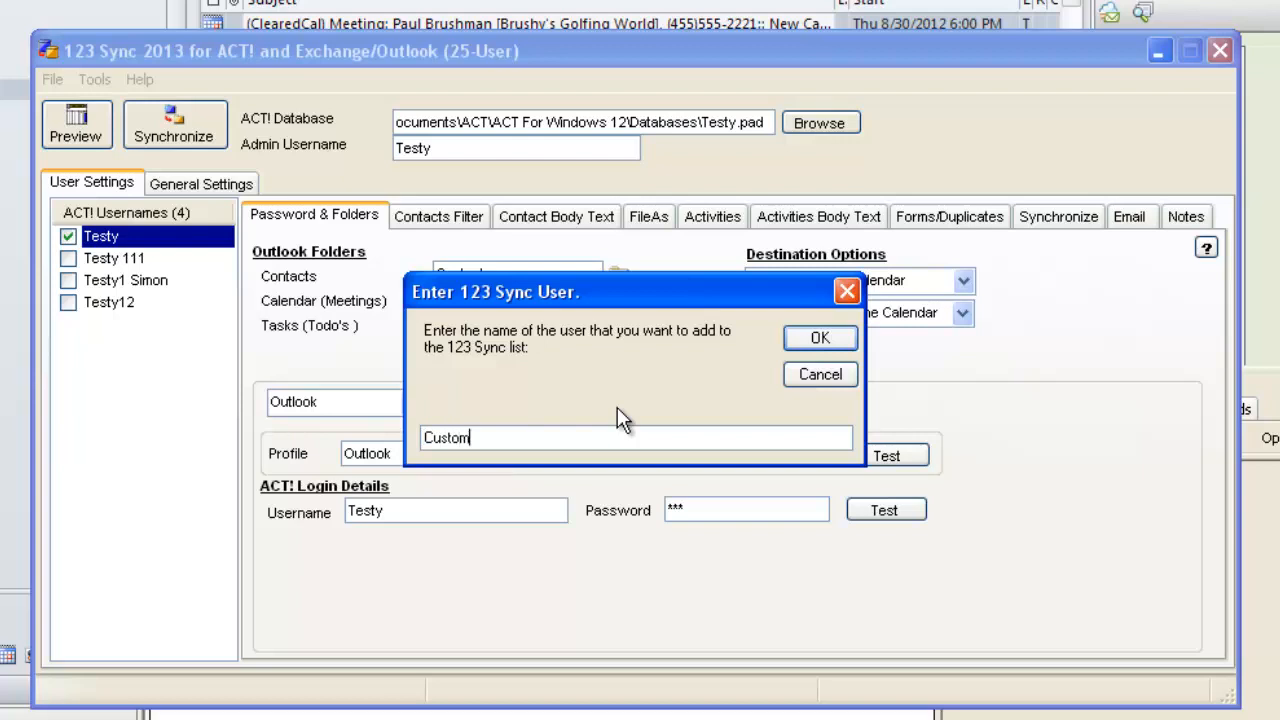
left_click(819, 337)
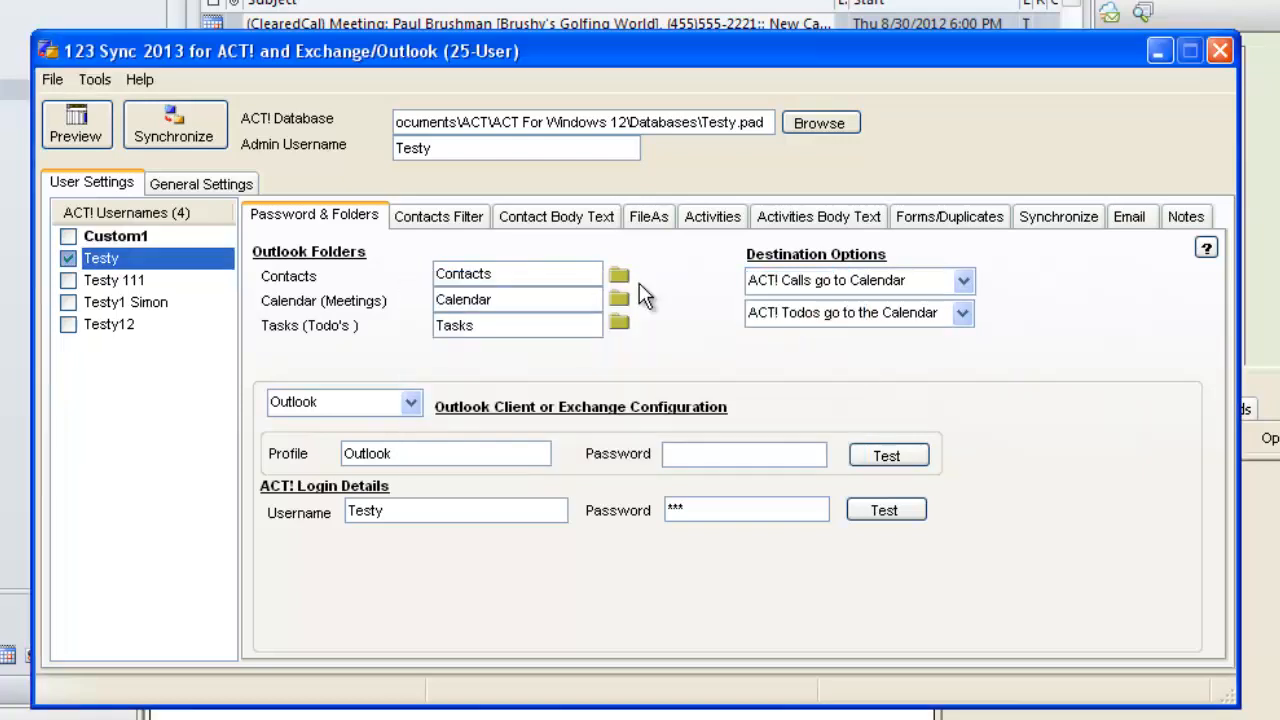
left_click(115, 236)
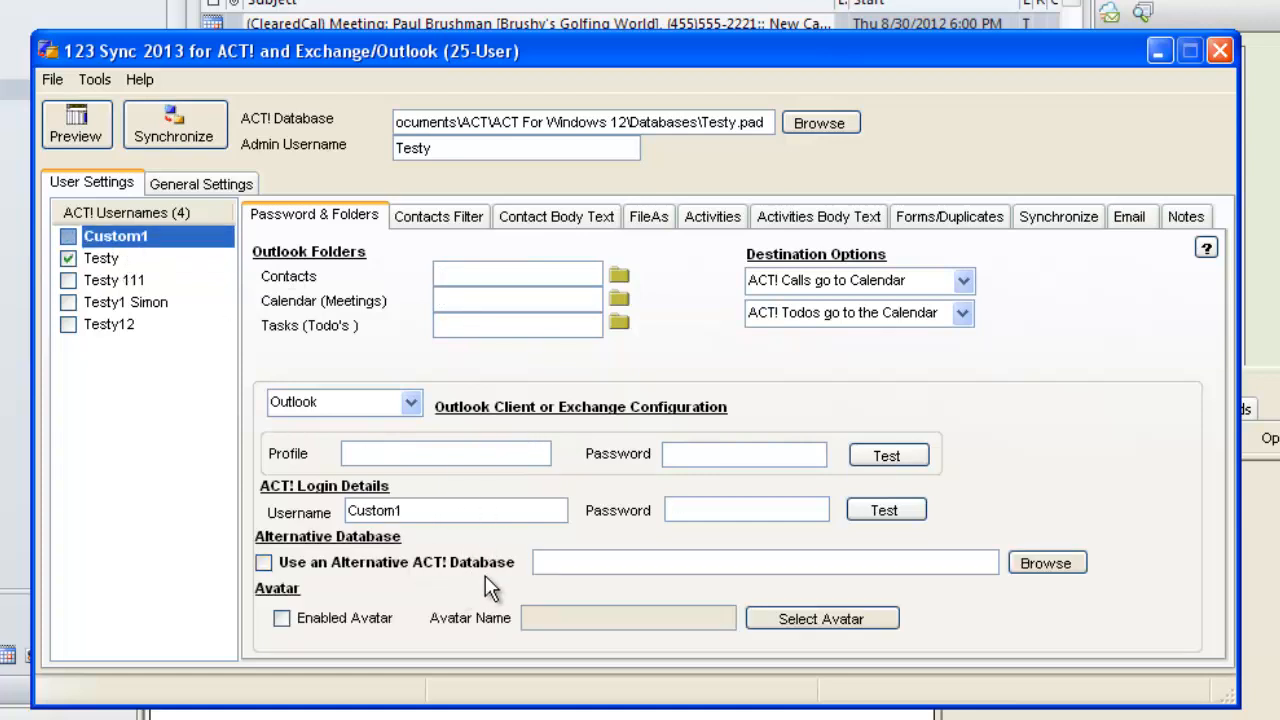
mouse_move(470, 530)
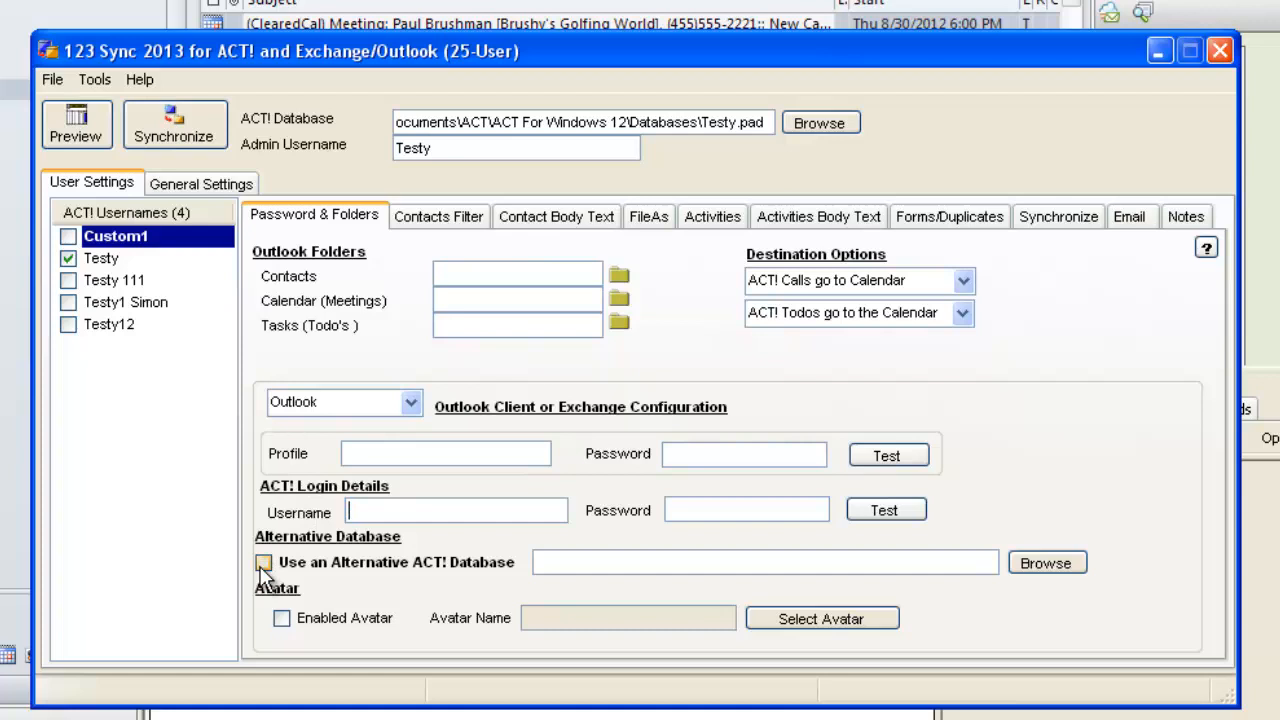
- Enable an alternative ACT! database for Custom1 and set it to Databases\Test321.pad
left_click(263, 562)
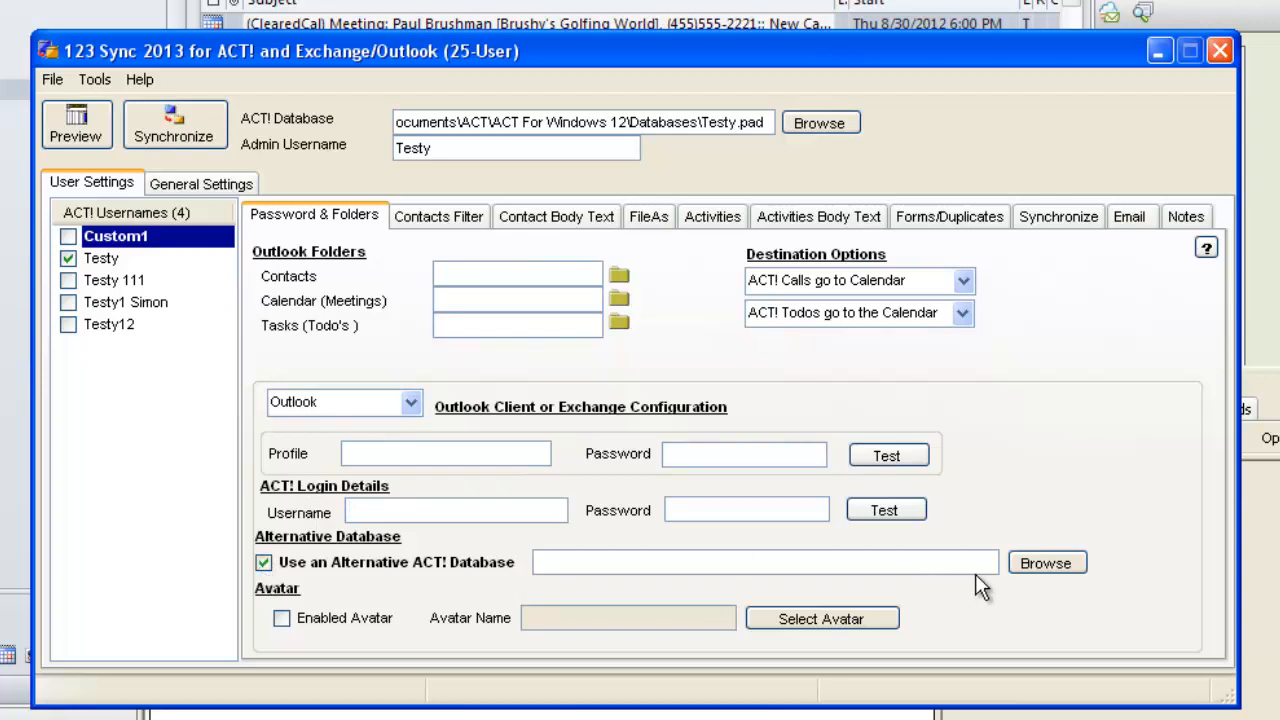
mouse_move(1047, 563)
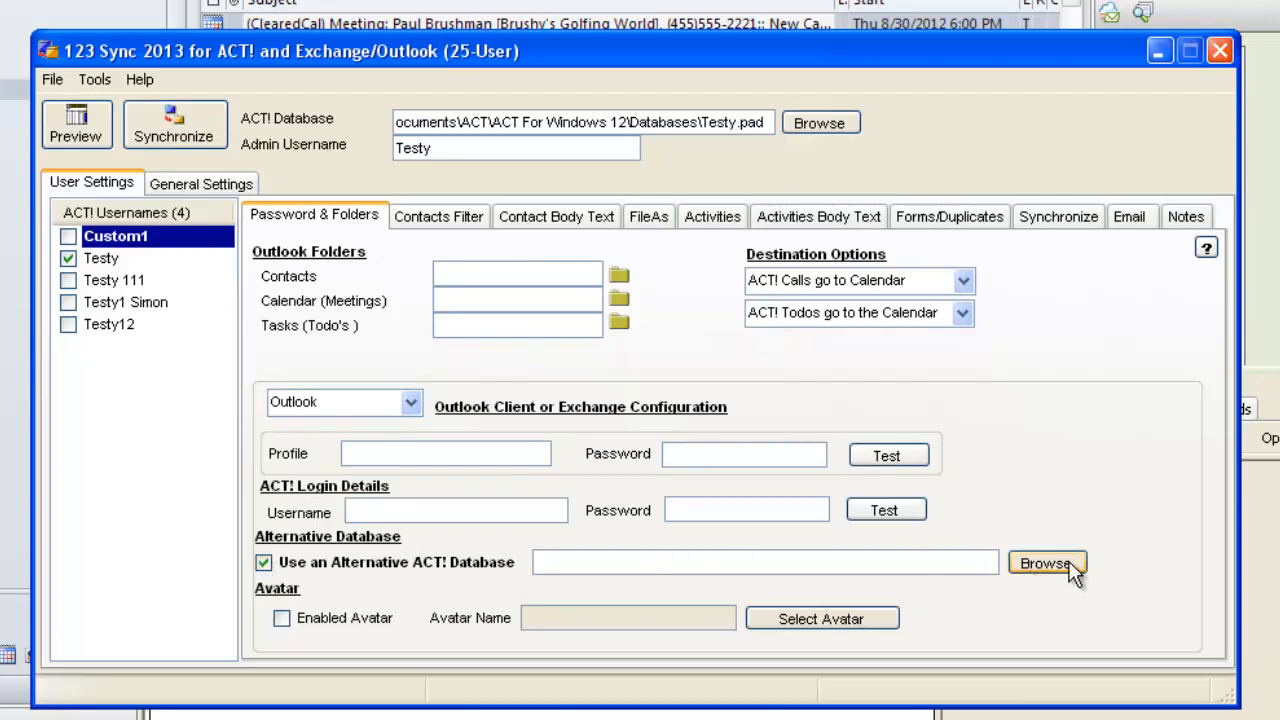
left_click(1046, 562)
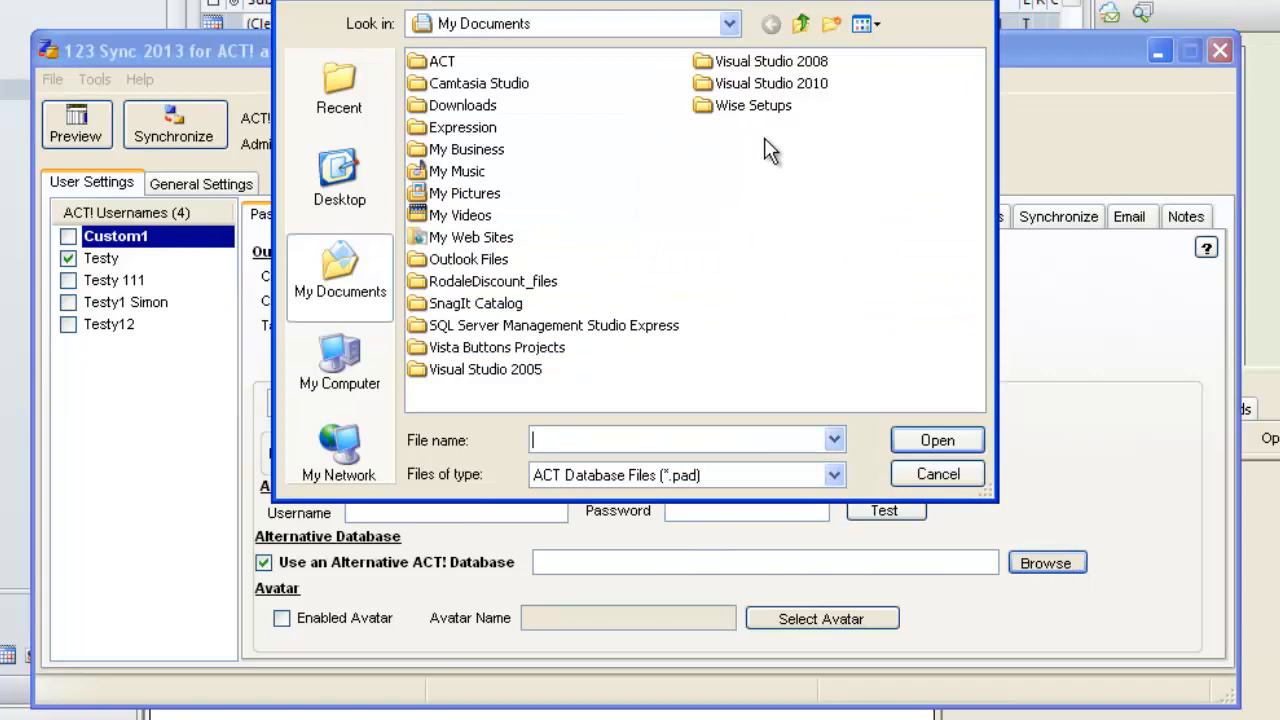
double_click(441, 61)
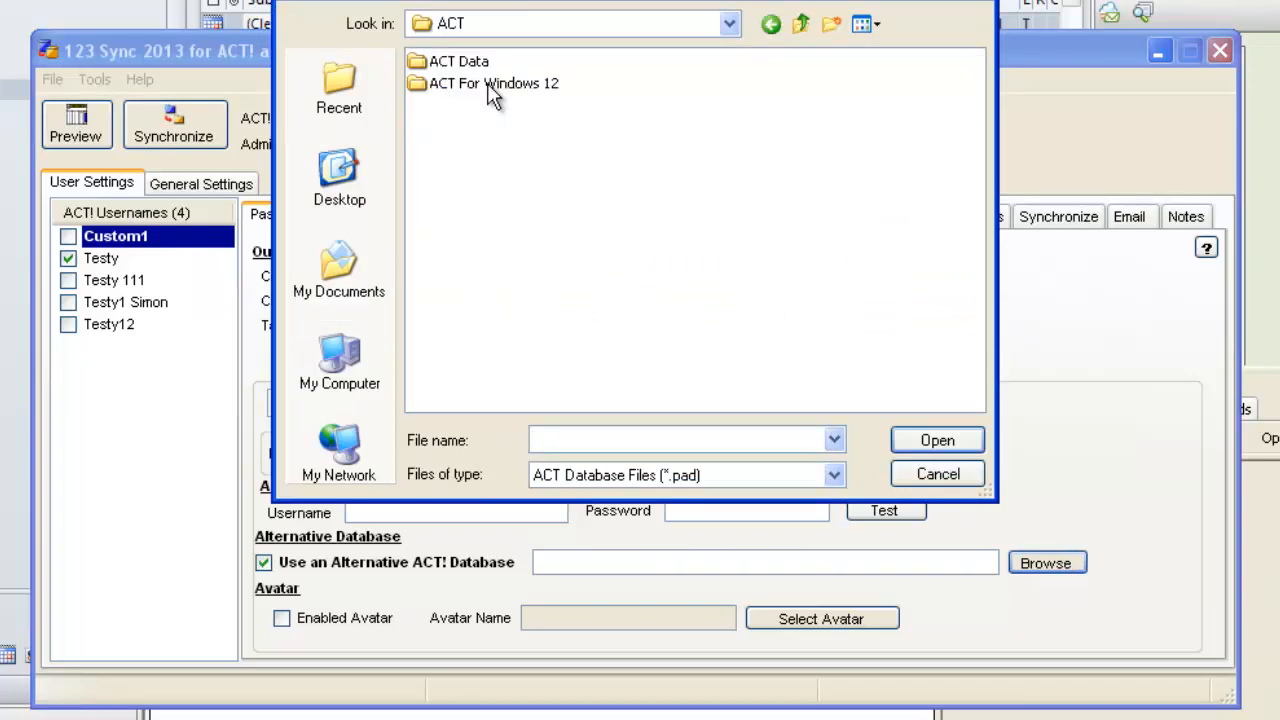
double_click(493, 83)
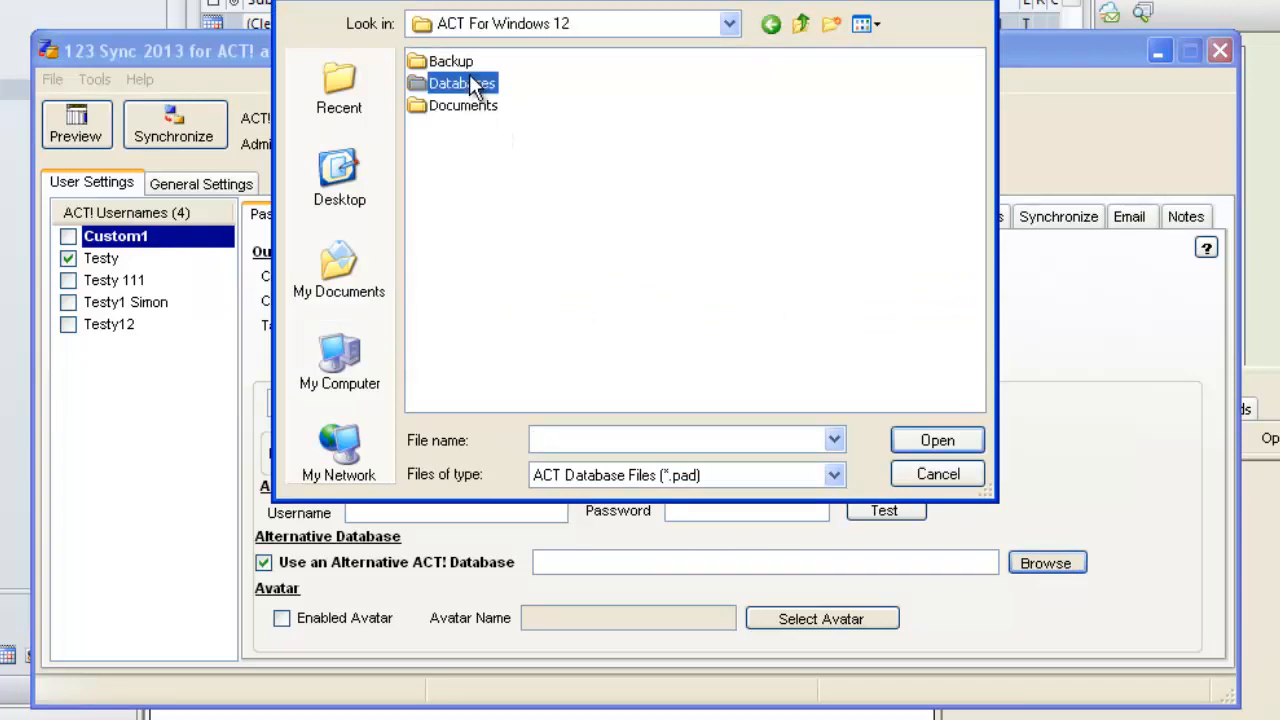
double_click(462, 83)
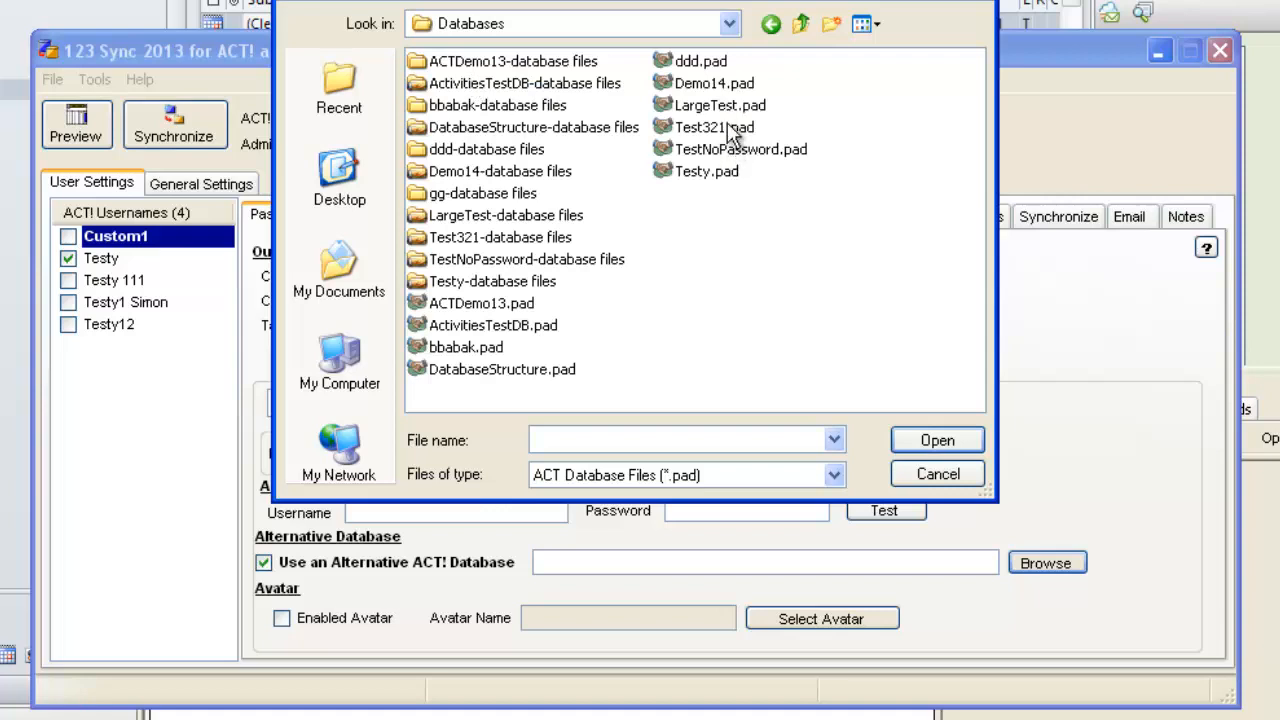
left_click(715, 127)
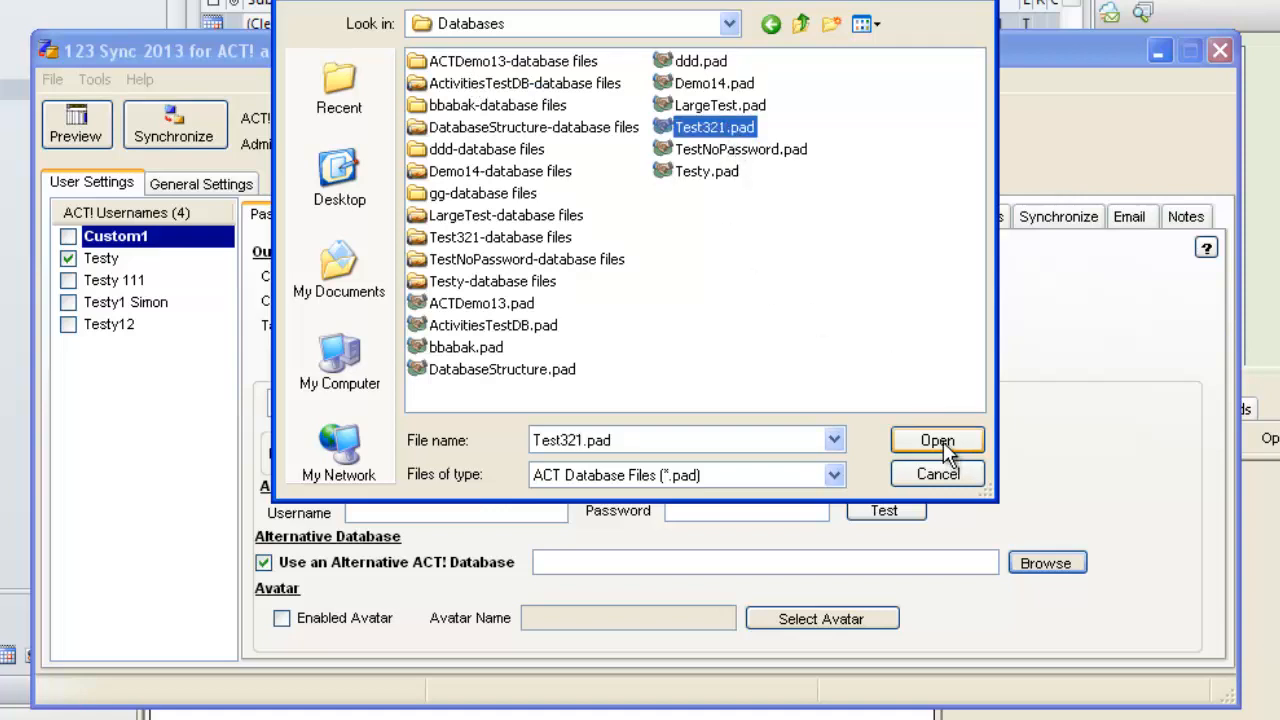
left_click(937, 440)
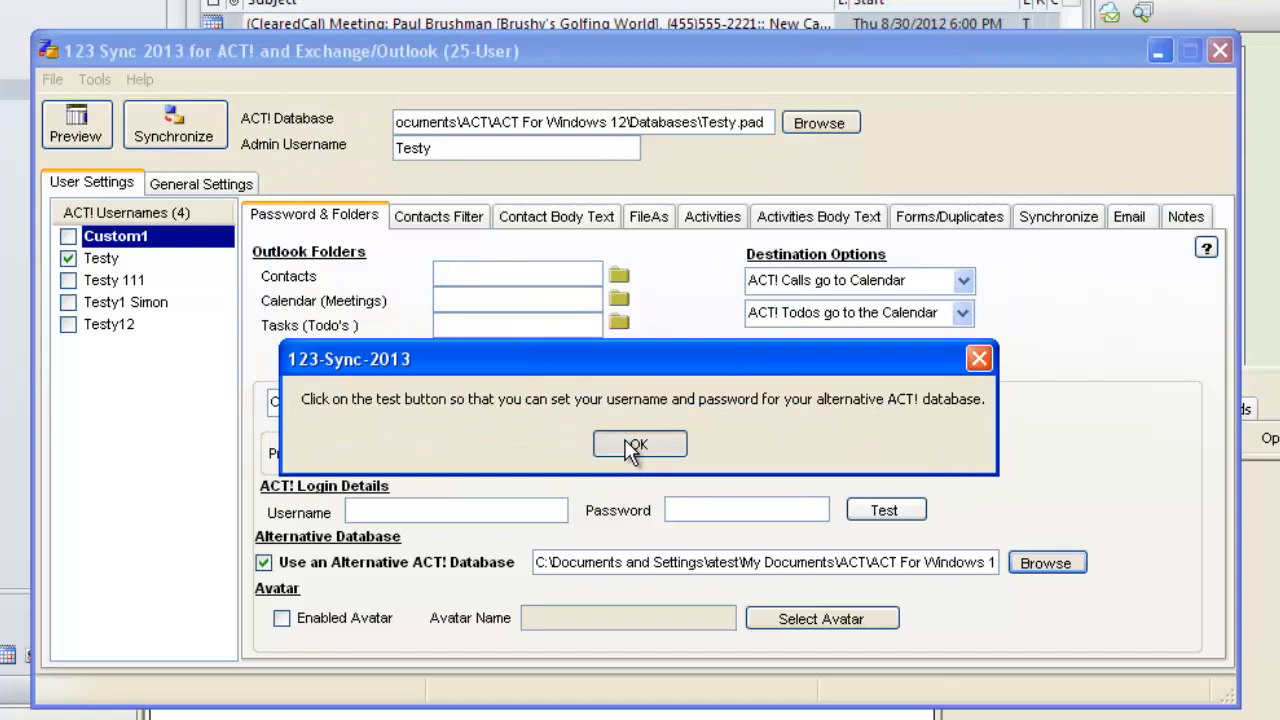
left_click(639, 444)
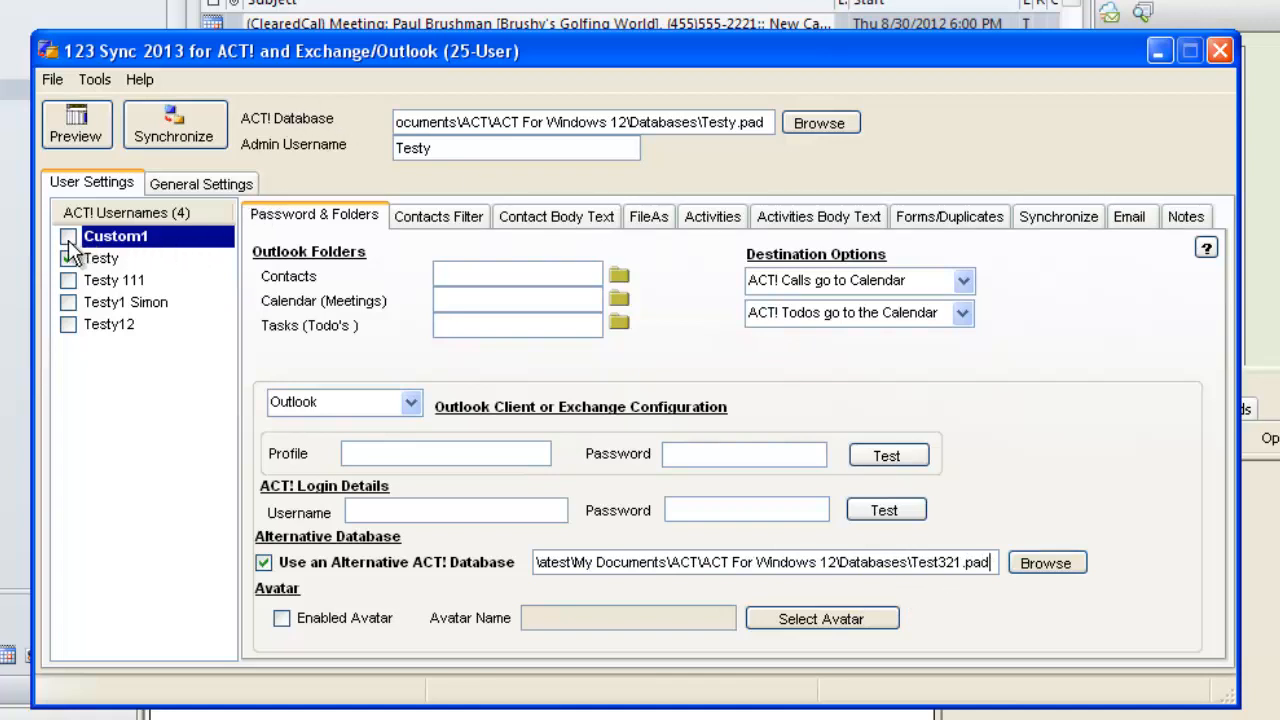
- Tick Custom1 for syncing and enter ACT! login username 'Test' with a password
left_click(68, 236)
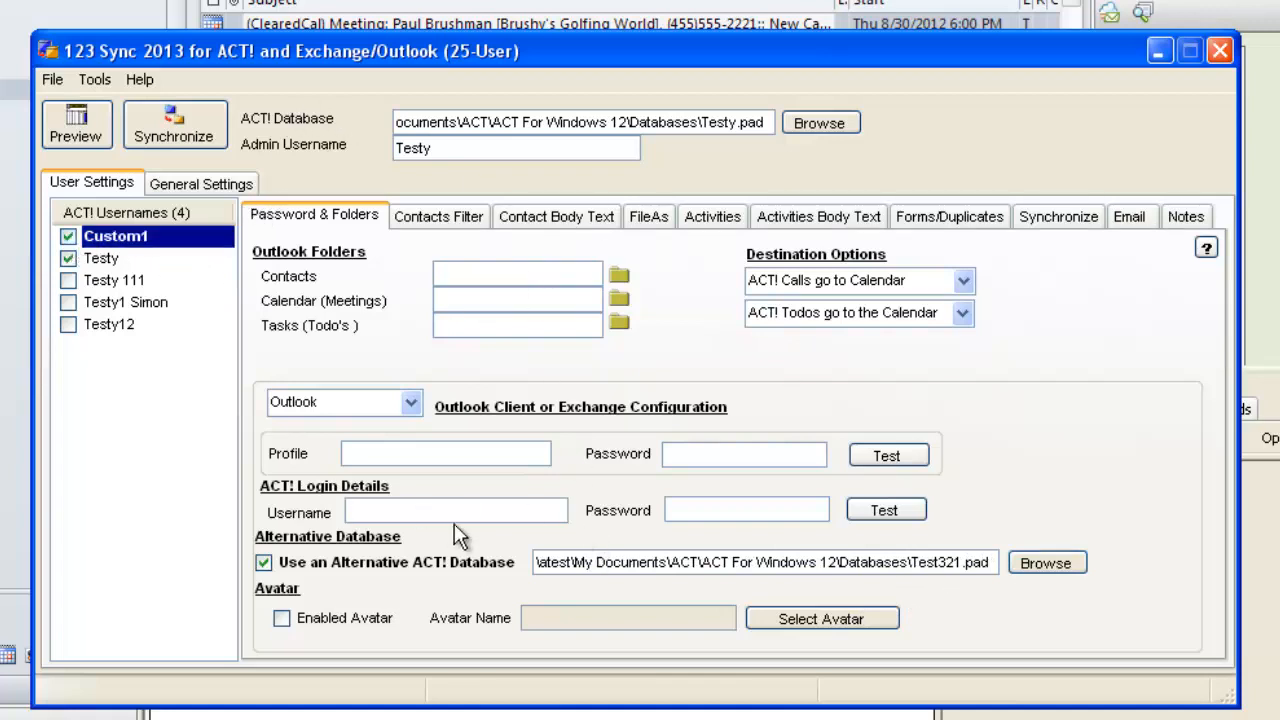
type("Test")
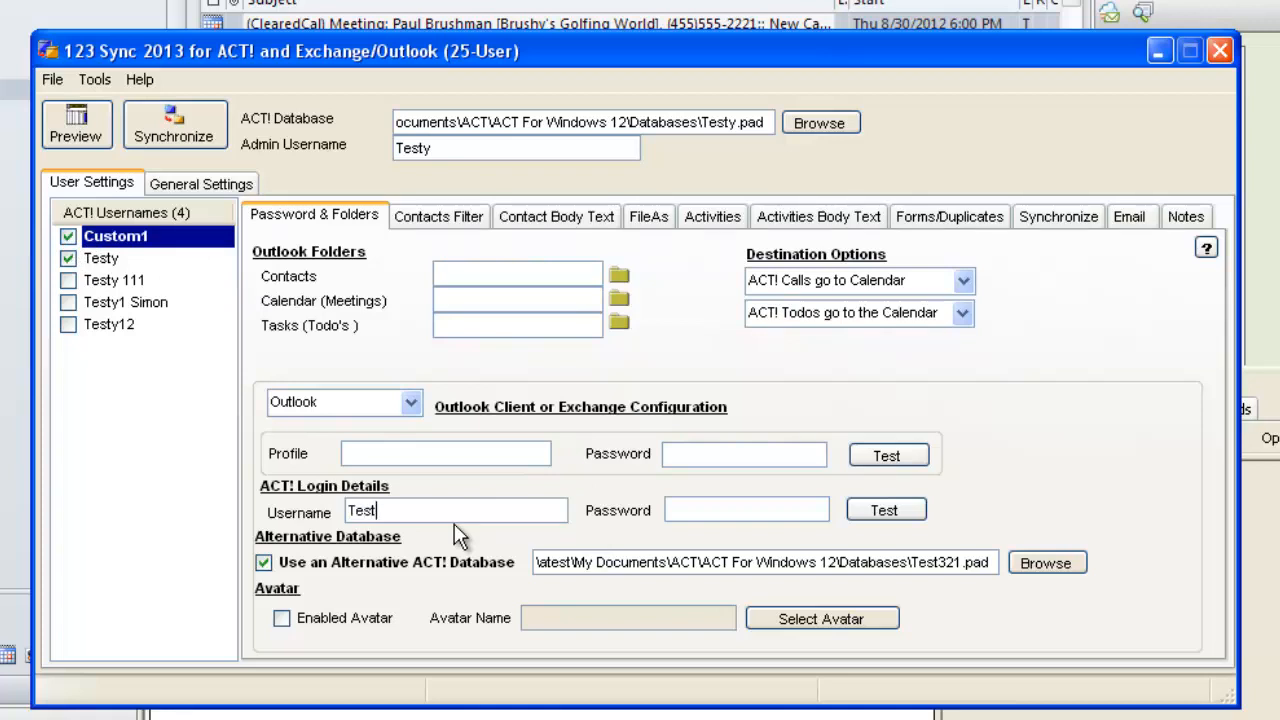
type("**")
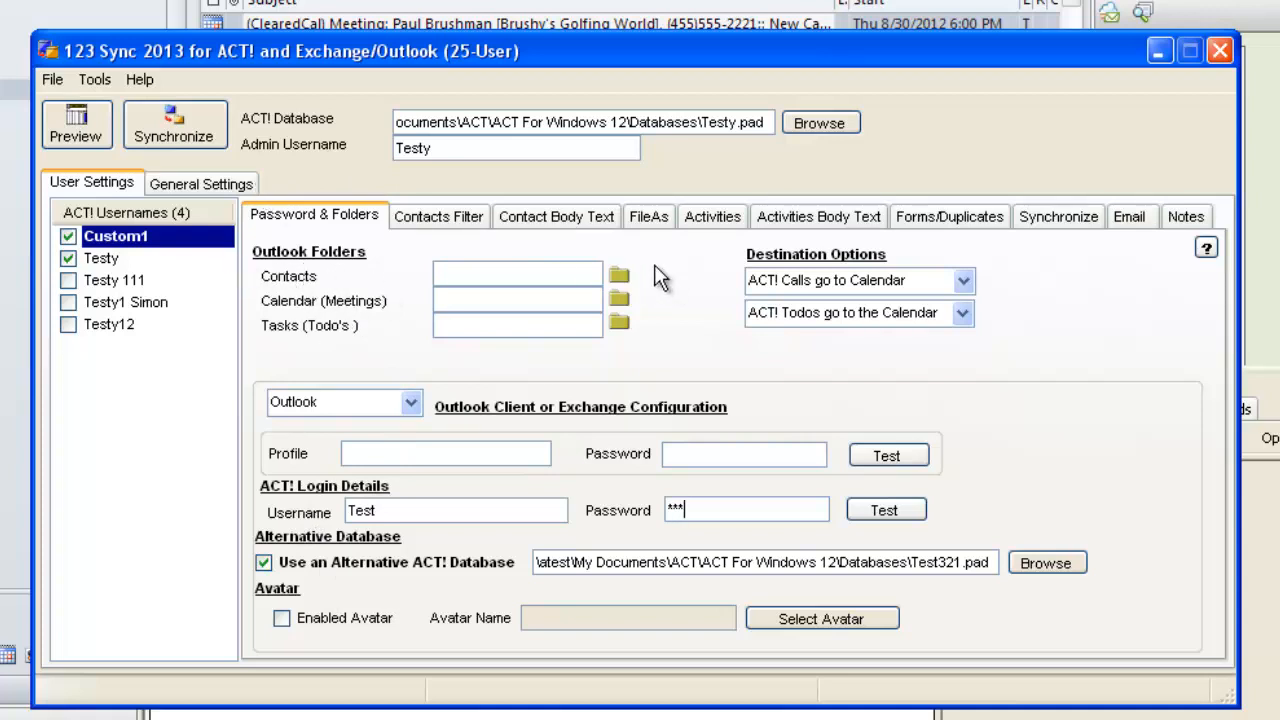
left_click(619, 275)
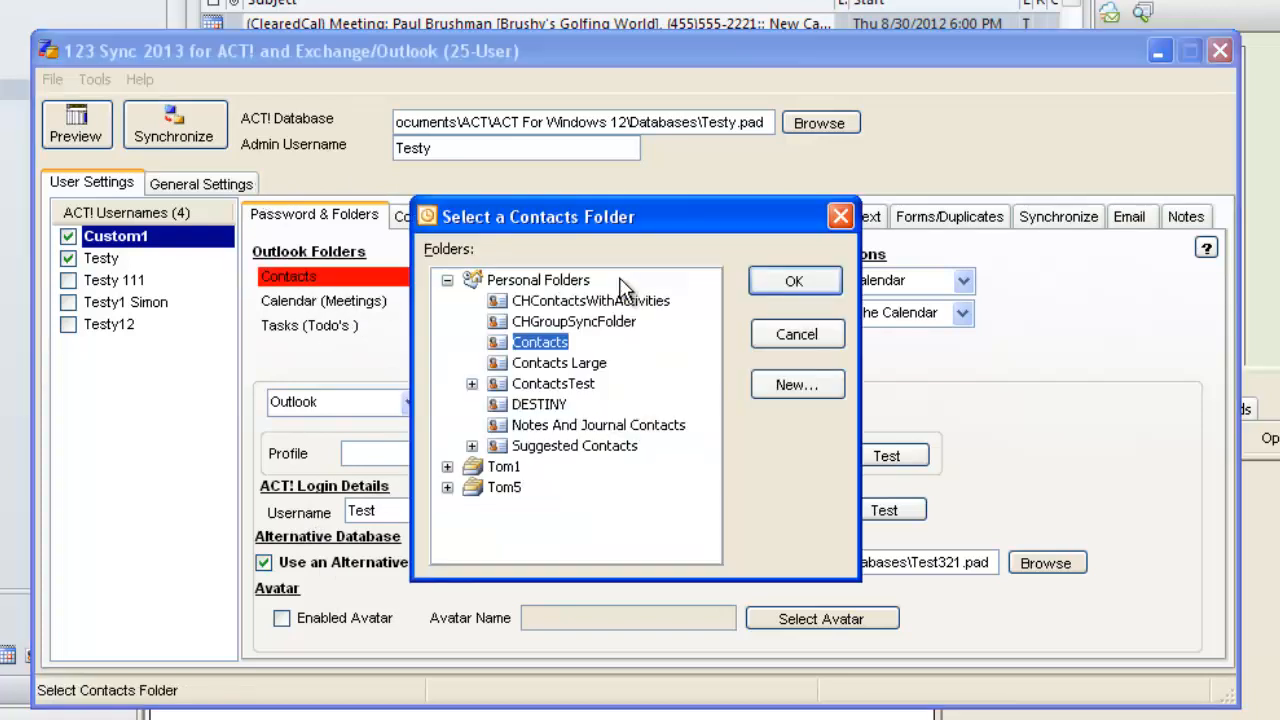
- Map Custom1 to Tom5's Contacts, Calendar and Tasks folders, dismissing the shared-calendar warning
left_click(447, 487)
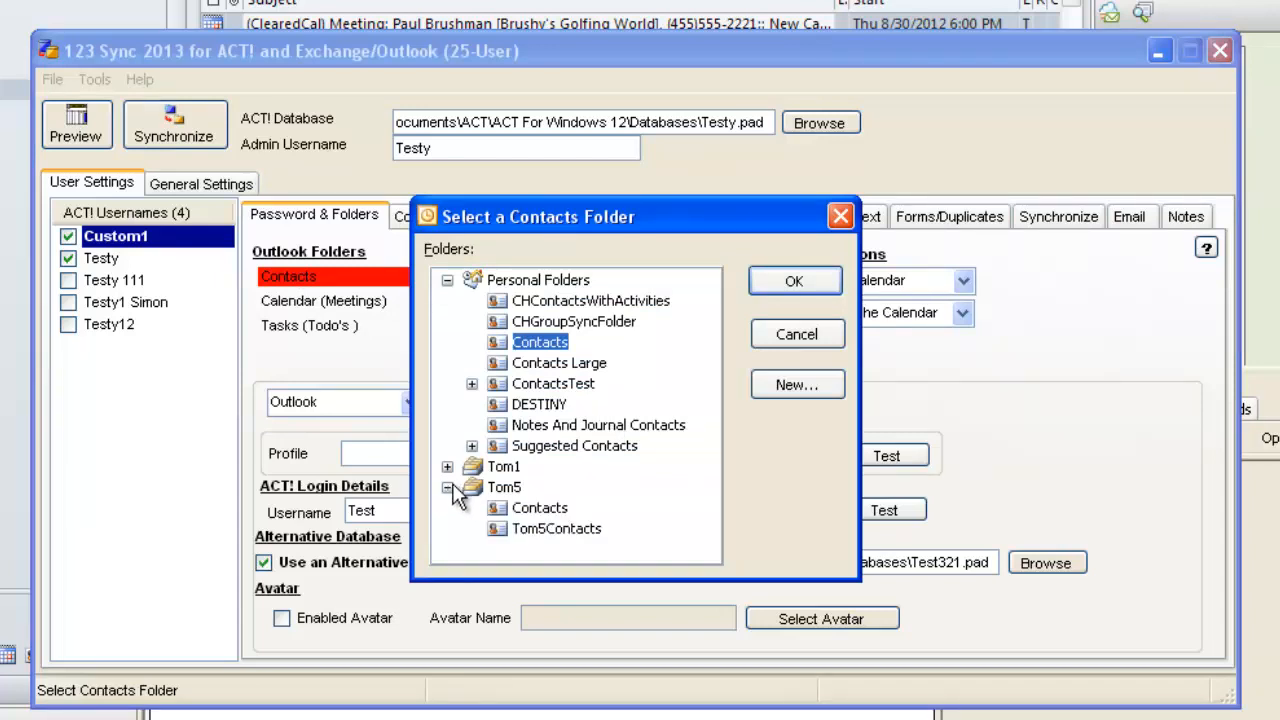
left_click(540, 507)
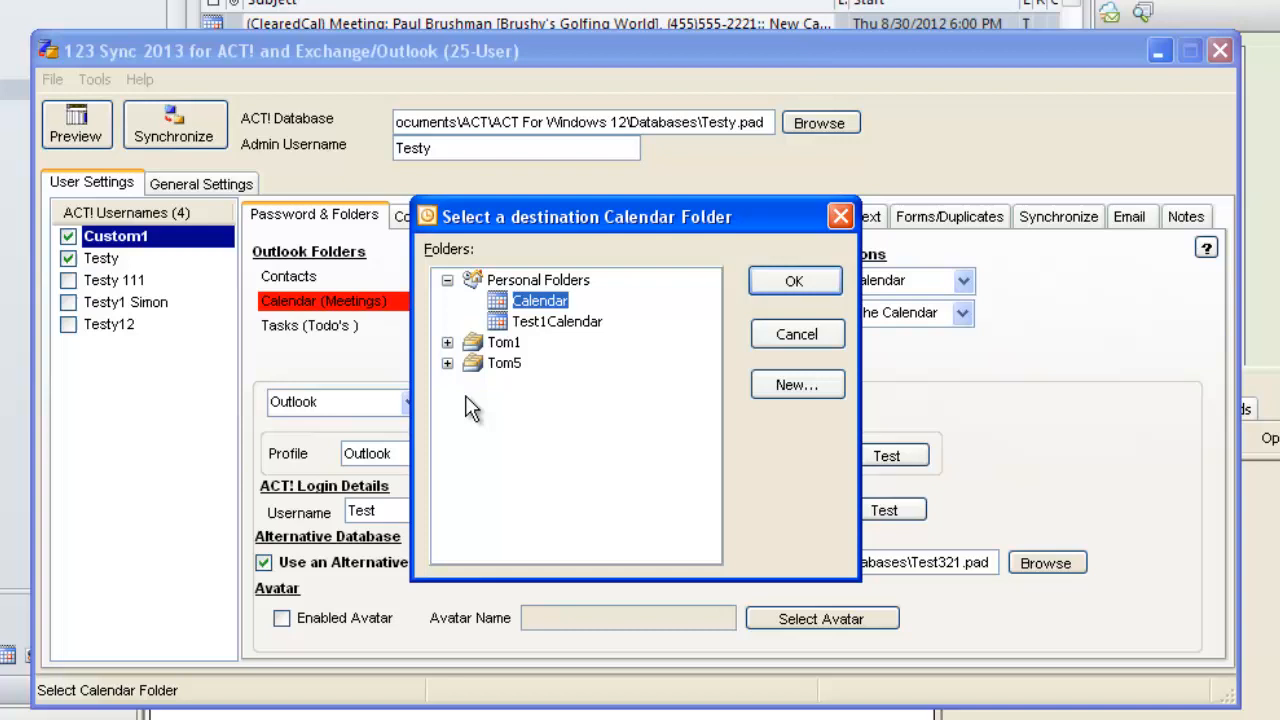
left_click(446, 363)
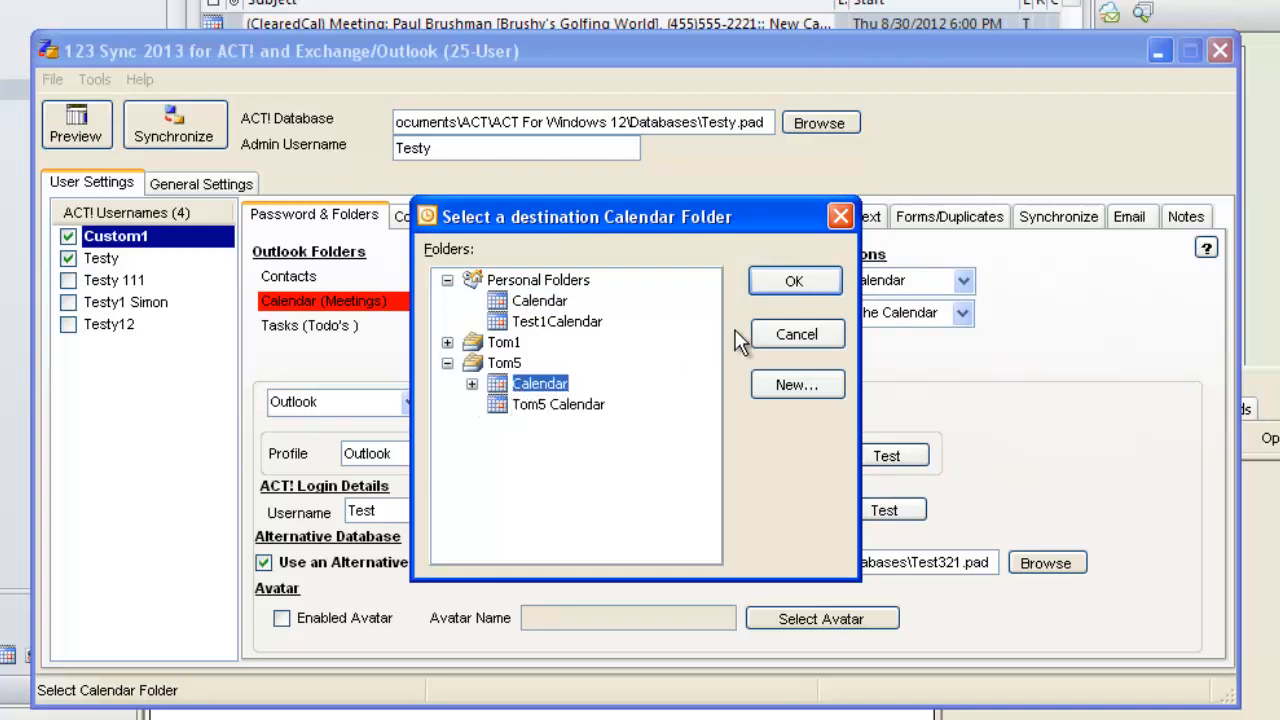
left_click(794, 280)
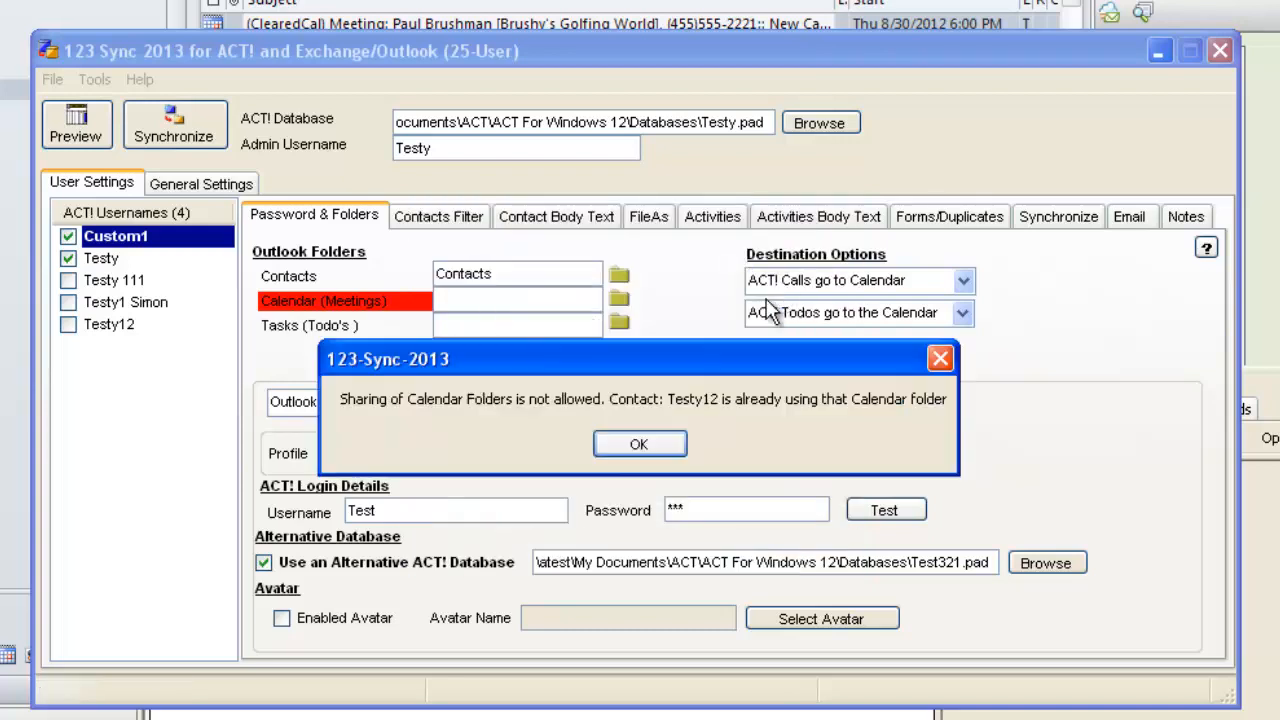
left_click(639, 443)
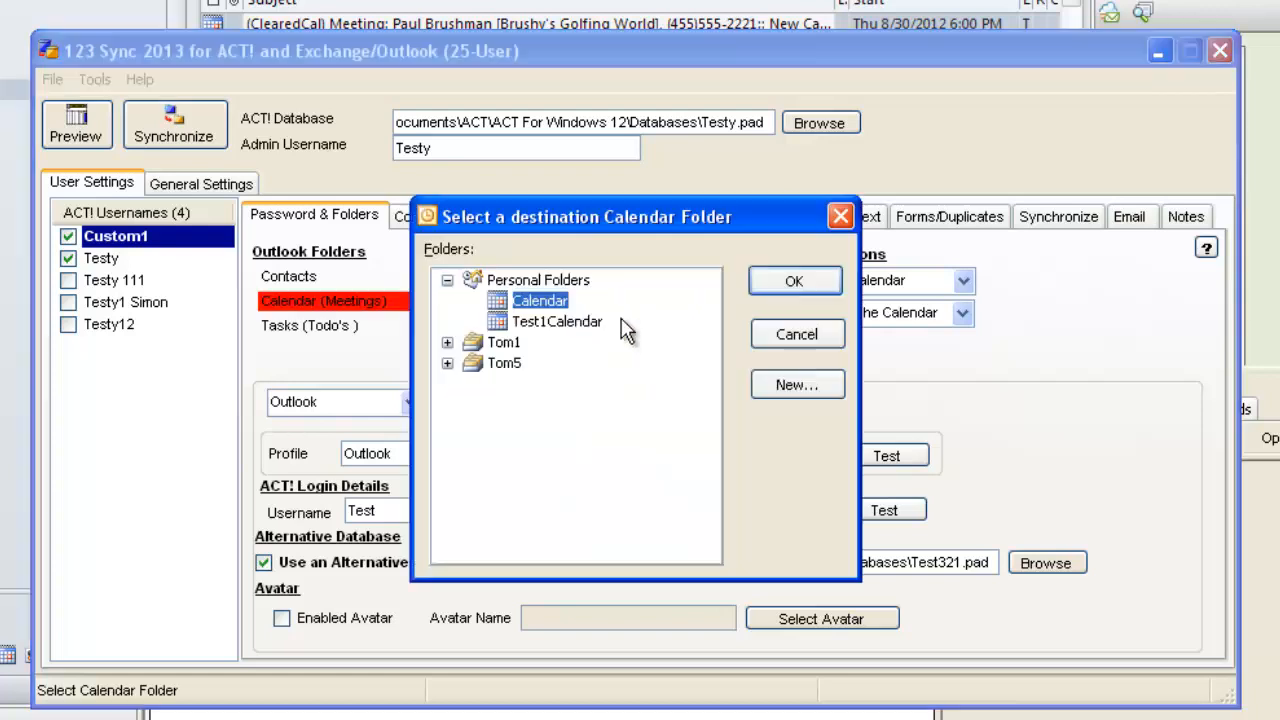
left_click(447, 363)
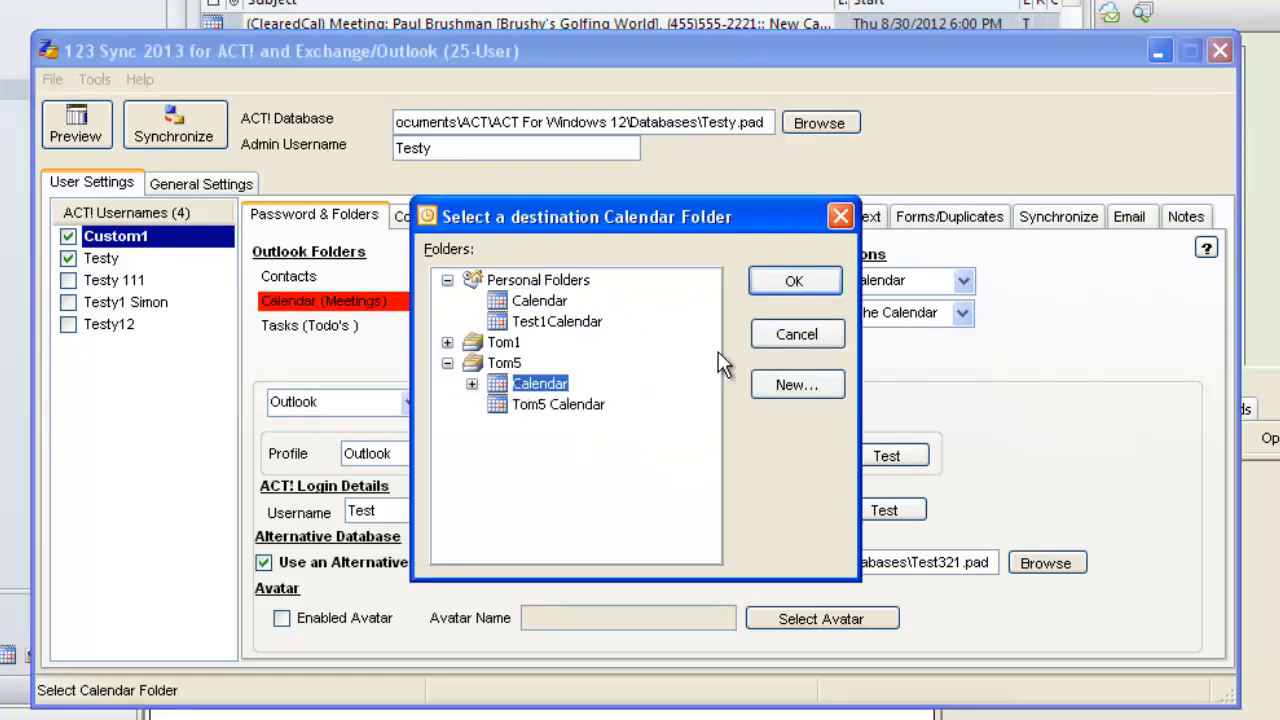
left_click(309, 325)
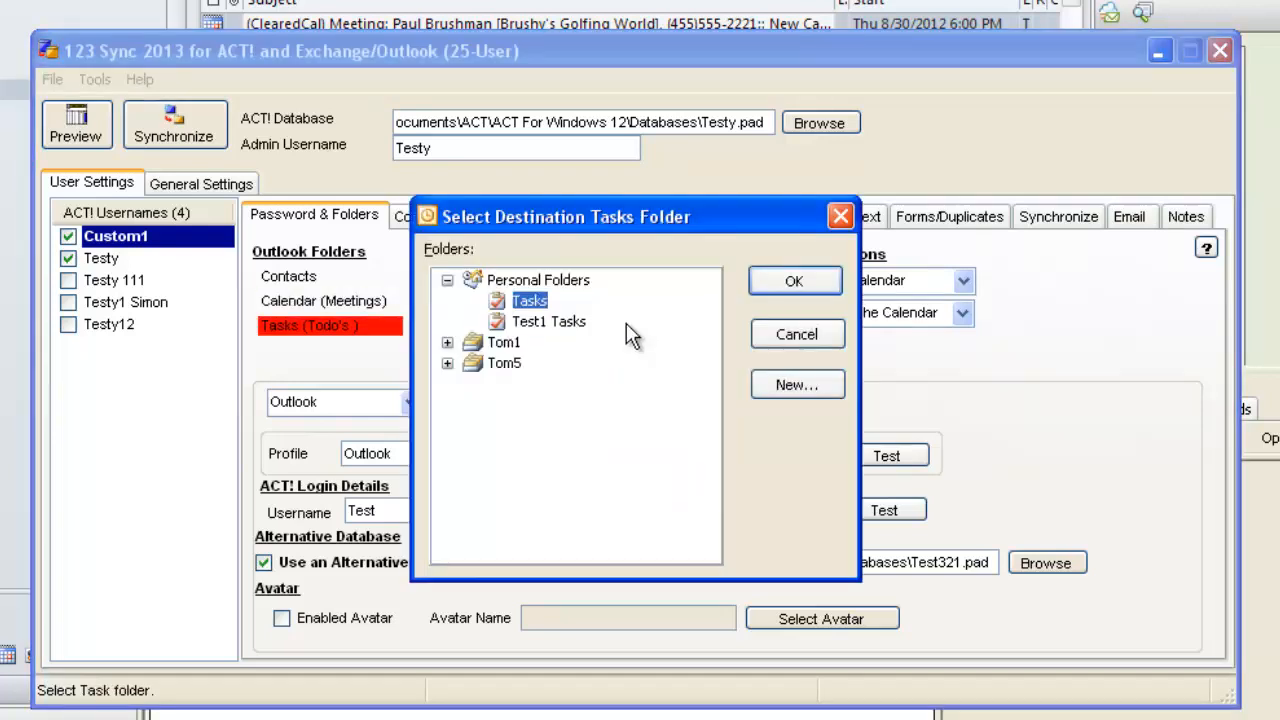
left_click(447, 363)
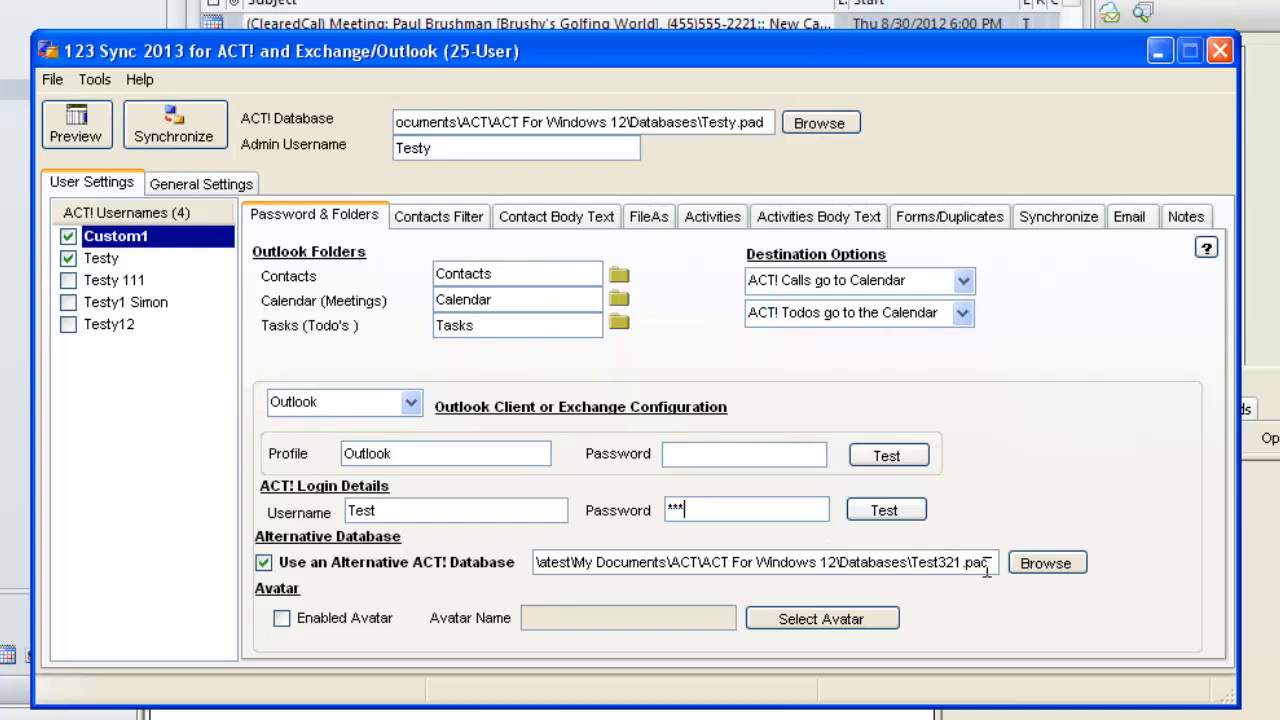
double_click(950, 562)
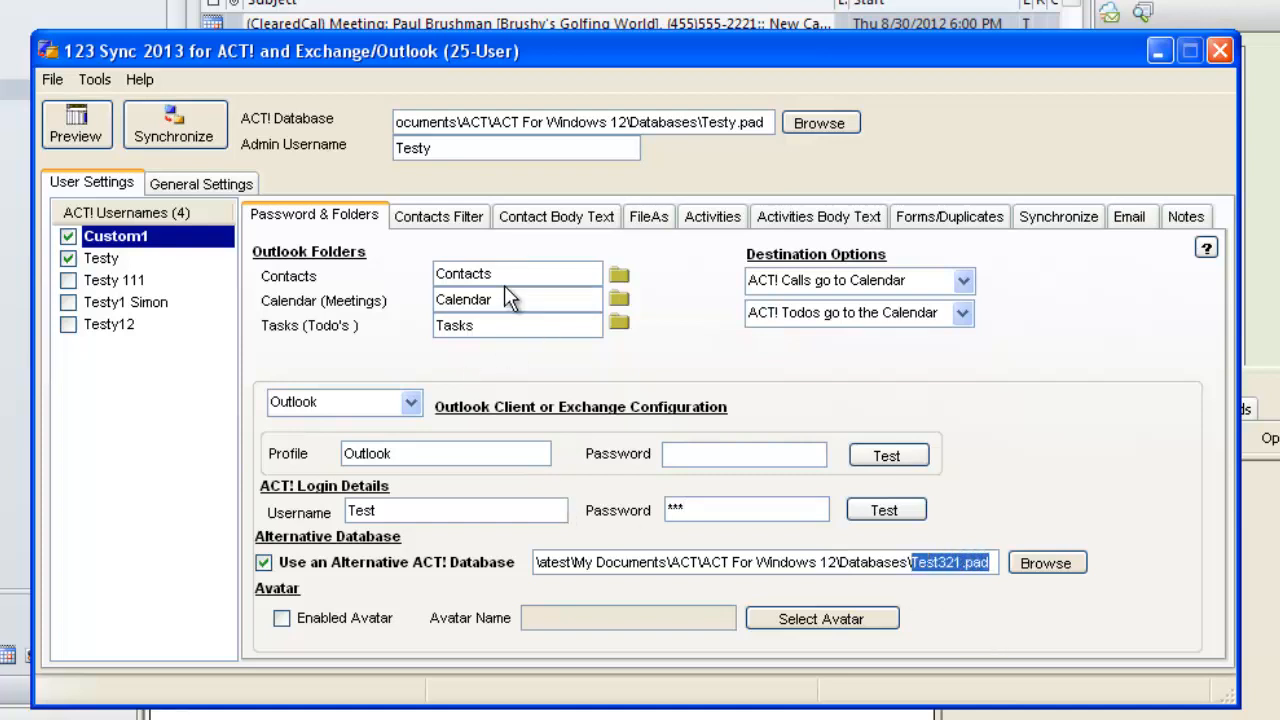
mouse_move(165, 290)
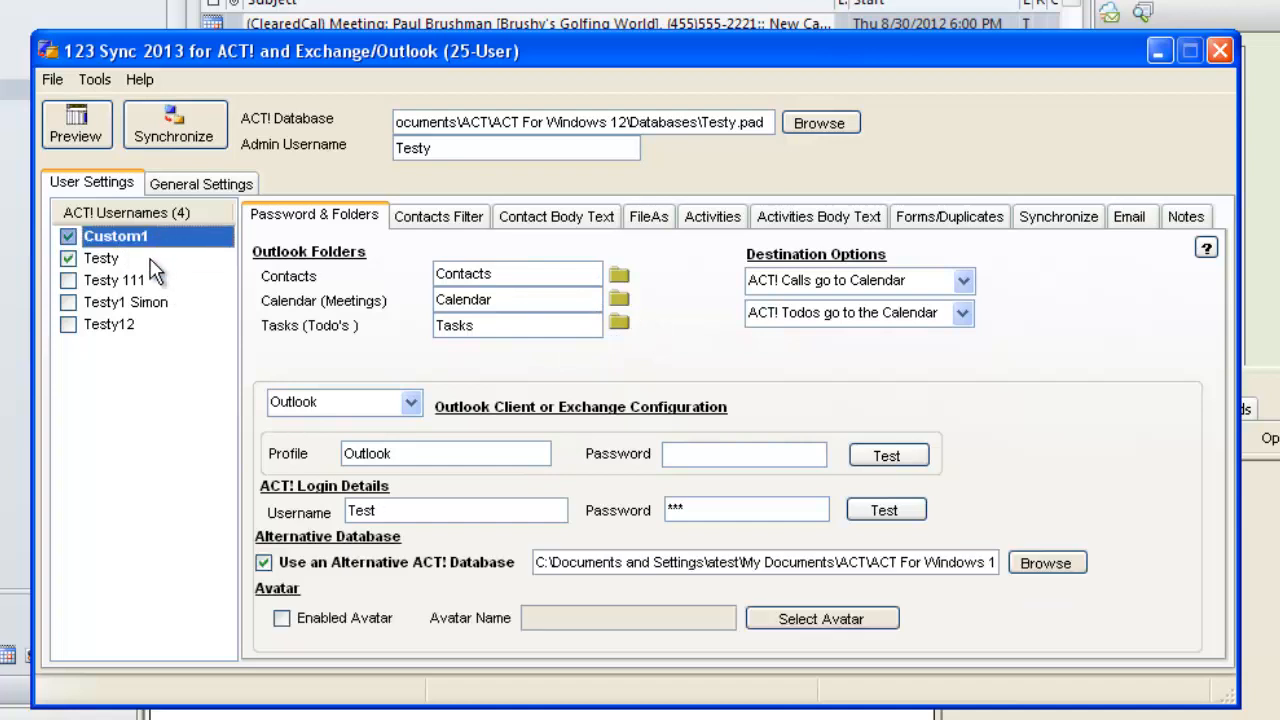
left_click(101, 258)
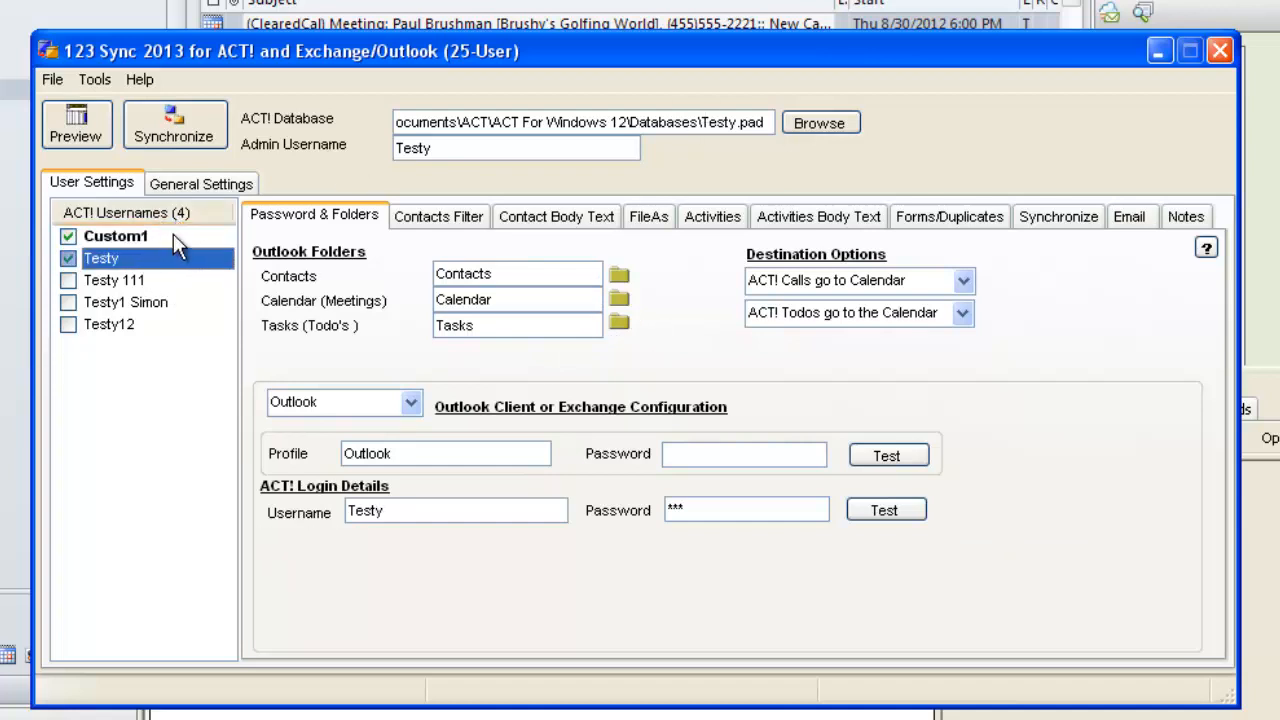
left_click(115, 235)
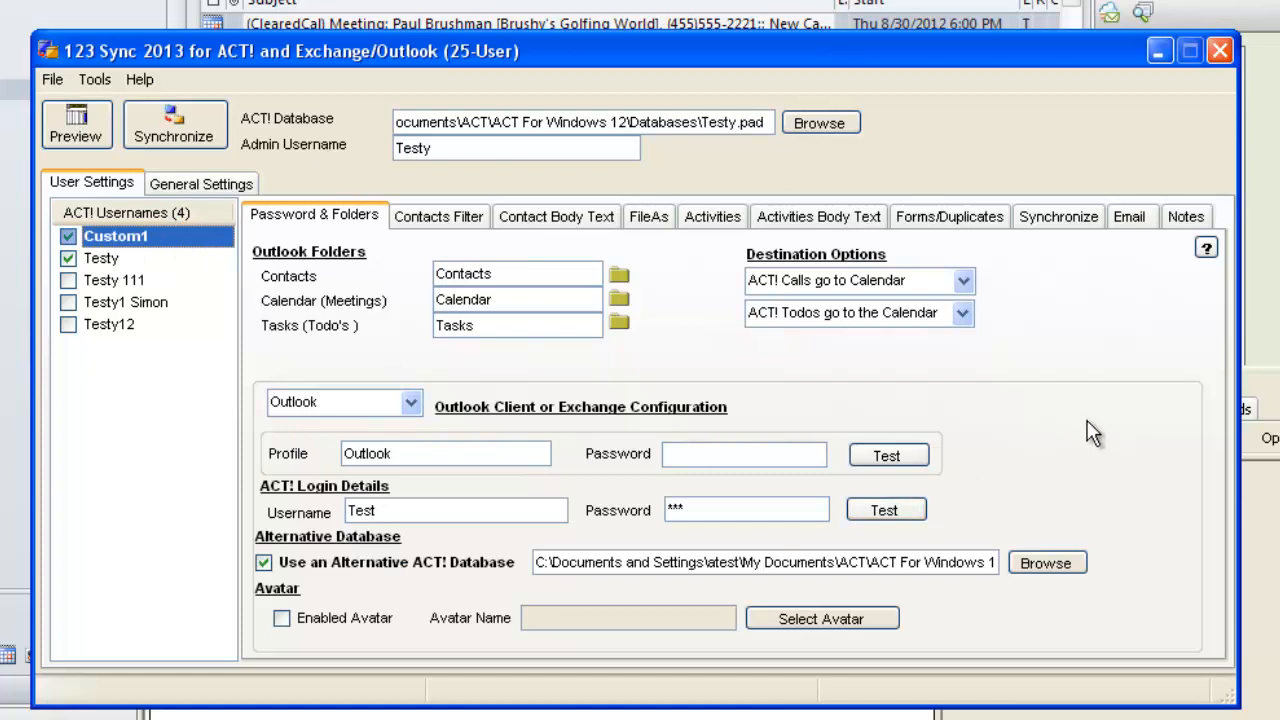